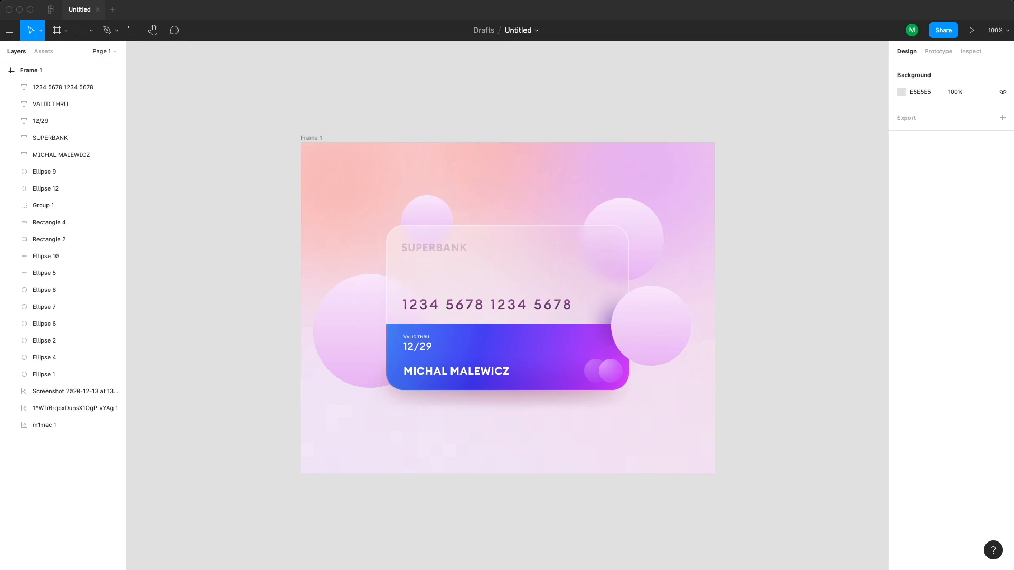
Create an empty Frame 2 beside the finished card in Frame 1
{"action": "left_click", "coordinate": [56, 29]}
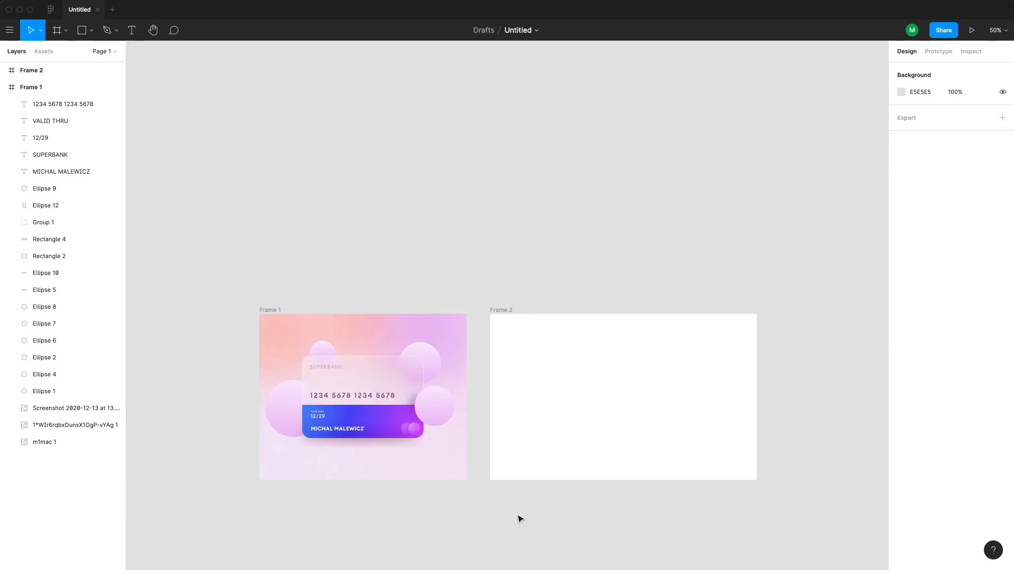
Draw a rectangle covering all of Frame 2 as its background
{"action": "left_click", "coordinate": [80, 30]}
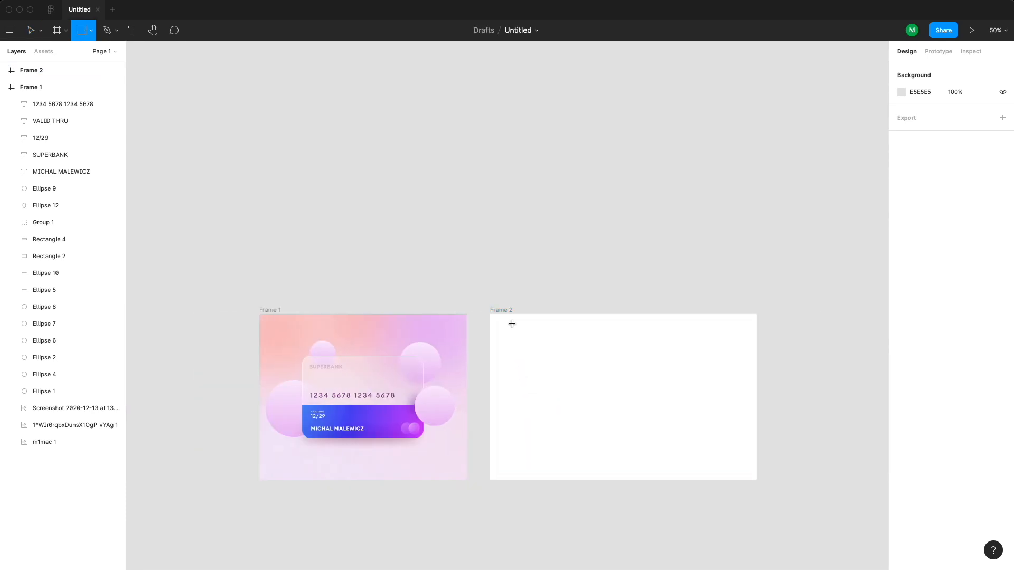
{"action": "left_click_drag", "start_coordinate": [490, 315], "coordinate": [604, 460]}
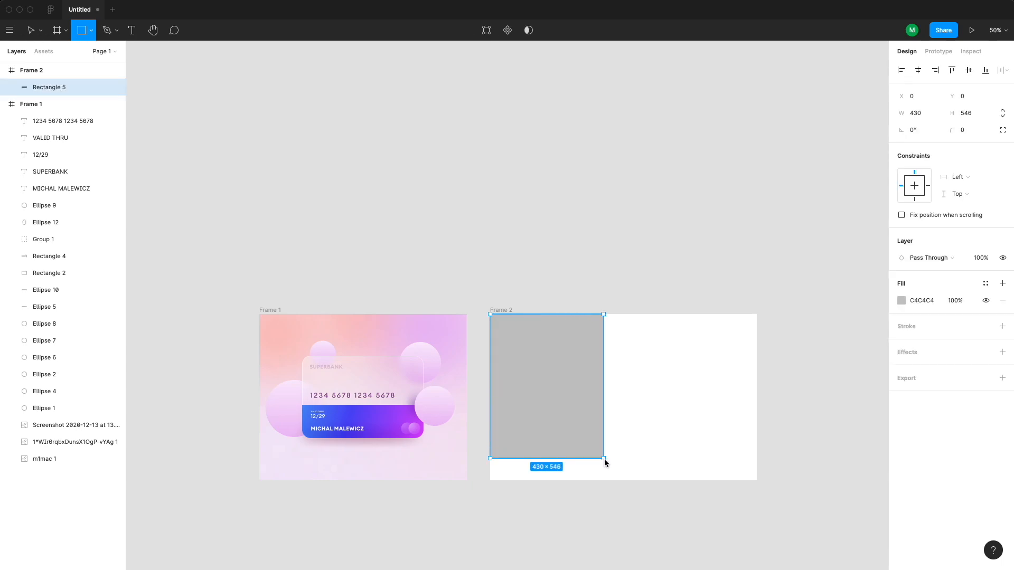
{"action": "left_click_drag", "start_coordinate": [603, 461], "coordinate": [756, 480]}
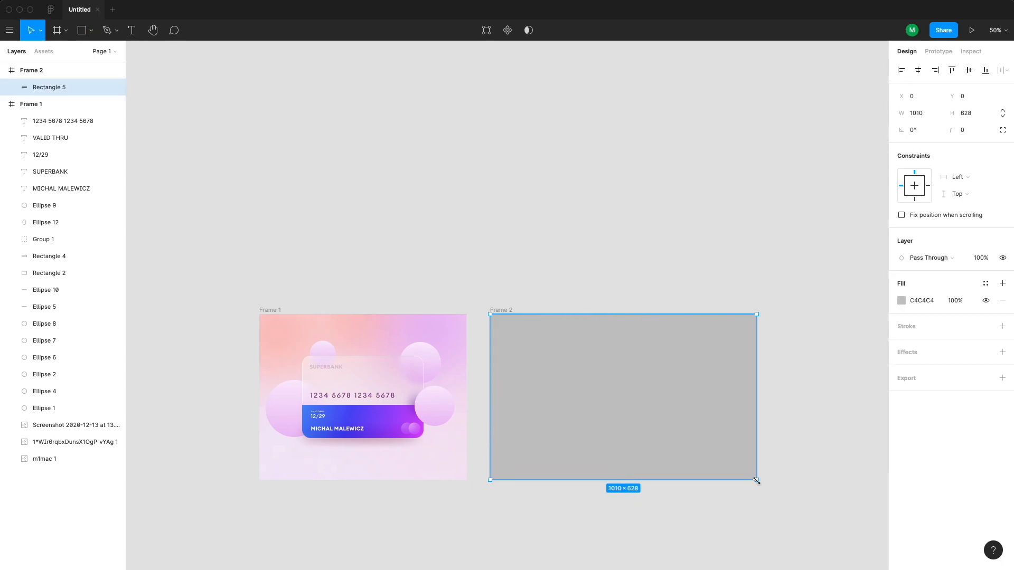
Give the background rectangle a pink-to-lavender linear gradient fill
{"action": "left_click", "coordinate": [900, 299]}
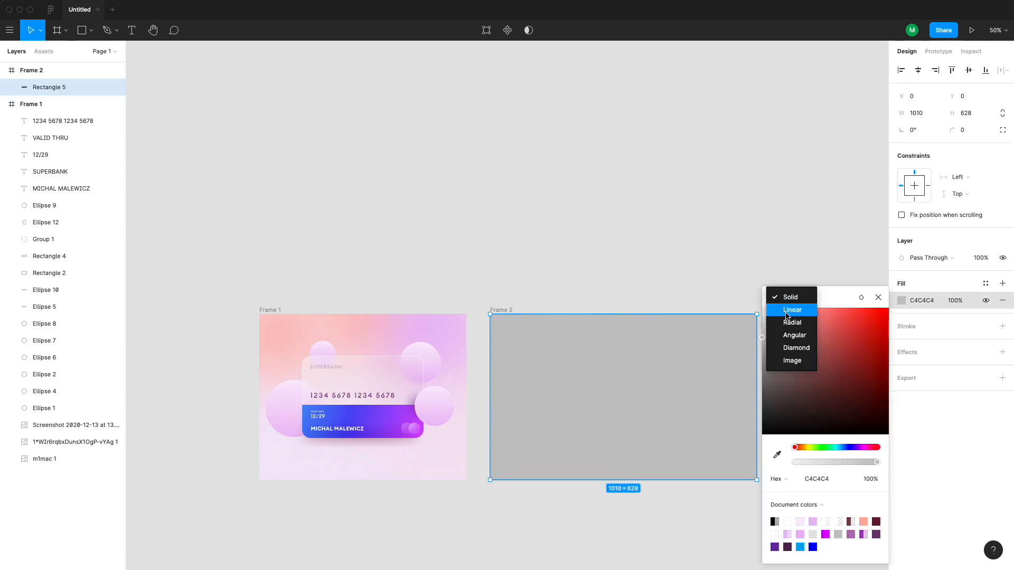
{"action": "left_click", "coordinate": [791, 310]}
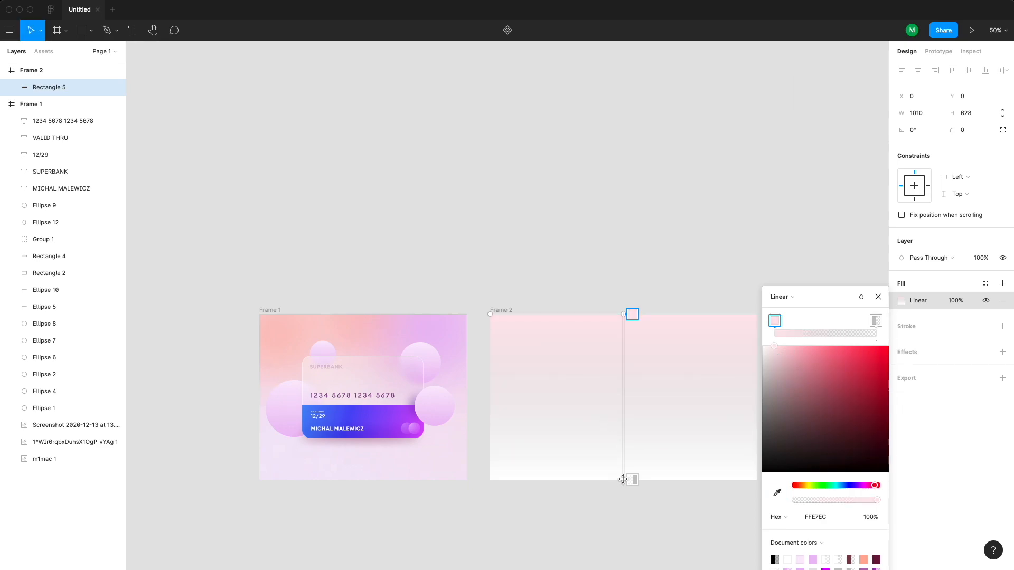
{"action": "left_click", "coordinate": [875, 320]}
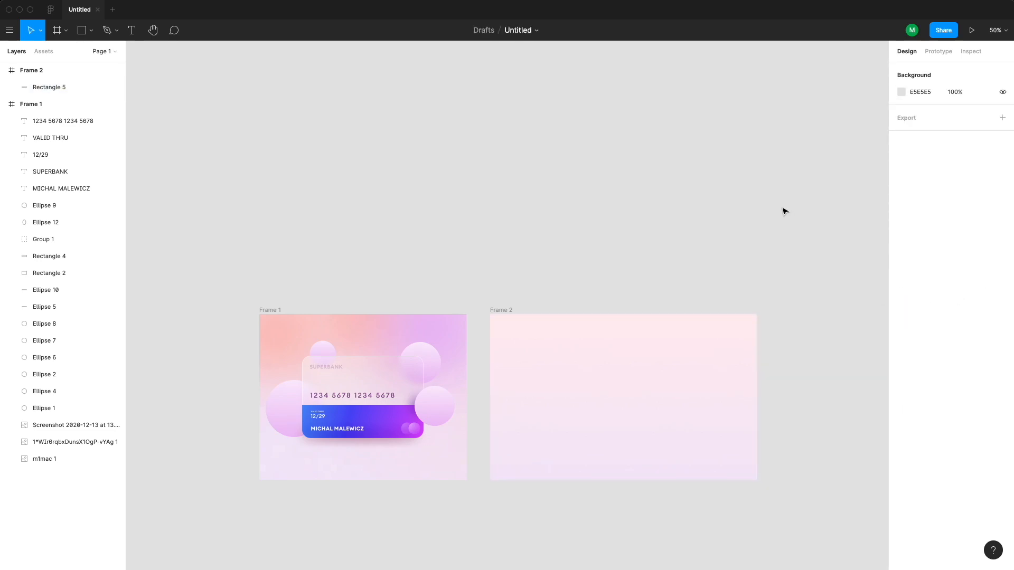
{"action": "left_click", "coordinate": [81, 29]}
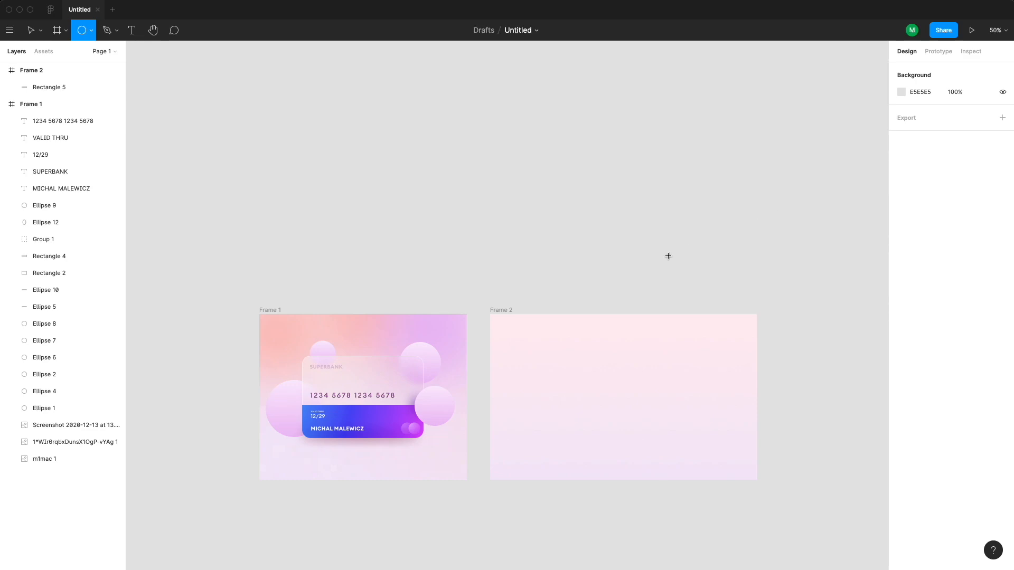
Draw a circle on the left of Frame 2 and colour it soft peach
{"action": "left_click_drag", "start_coordinate": [516, 342], "coordinate": [606, 434]}
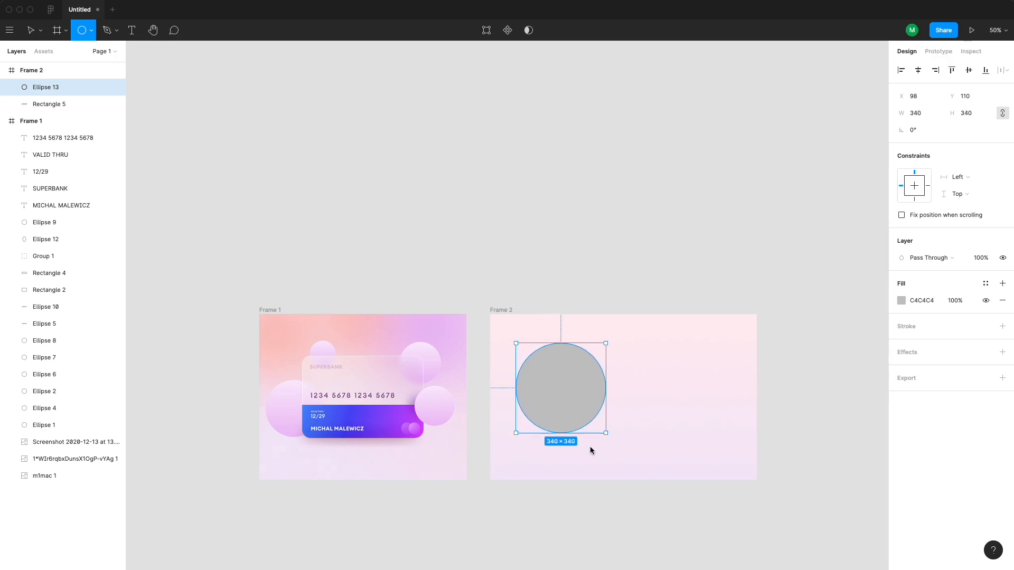
{"action": "left_click", "coordinate": [901, 300]}
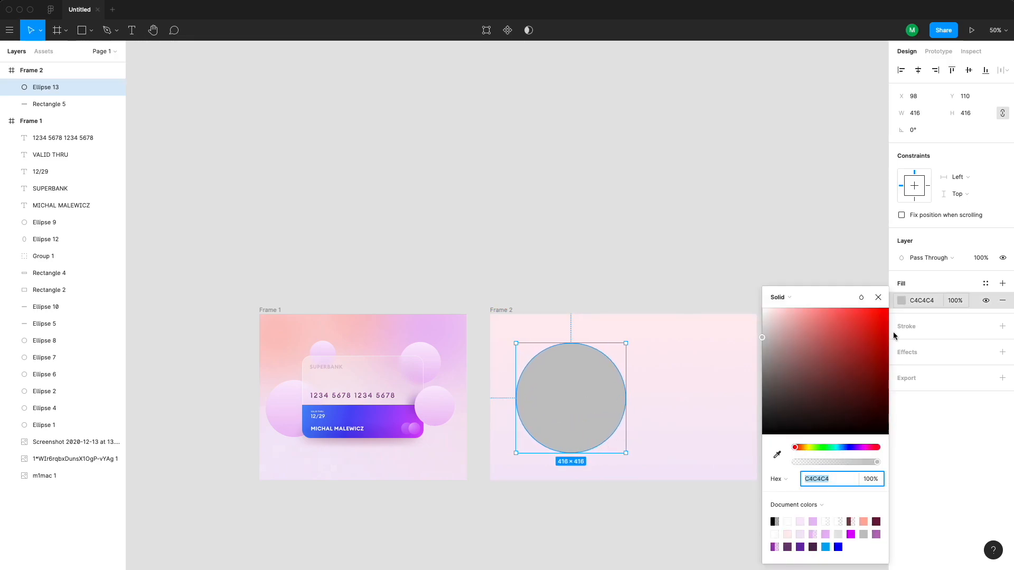
{"action": "left_click", "coordinate": [777, 454]}
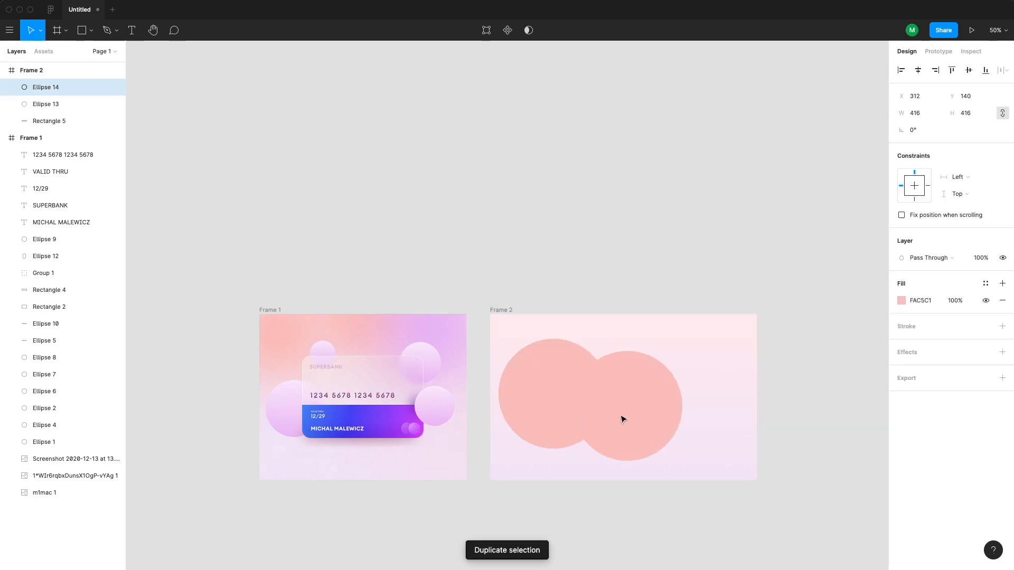
Recolour a duplicate circle lilac, add Layer blur, and duplicate the blurred circles
{"action": "left_click", "coordinate": [899, 300]}
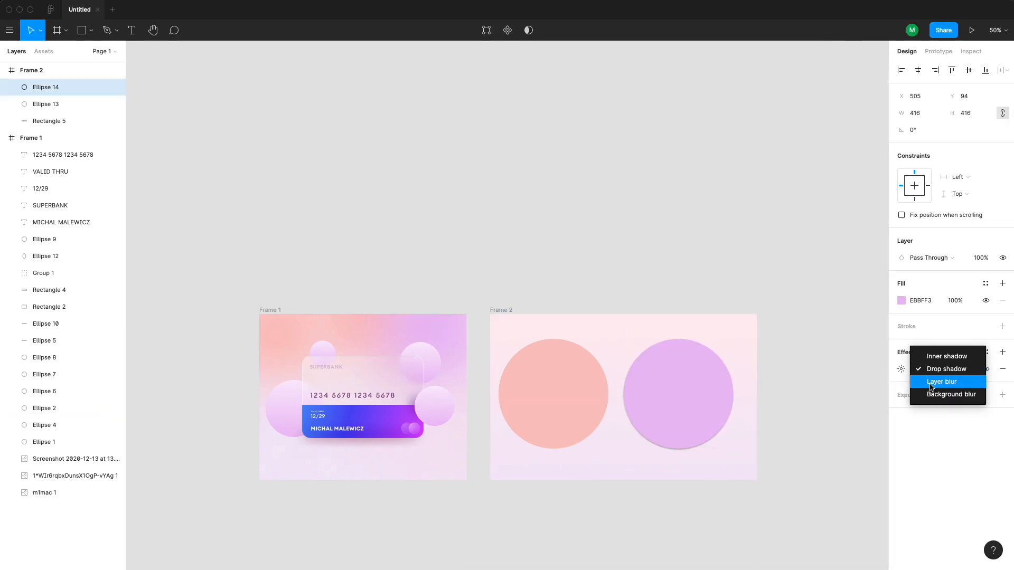
{"action": "left_click", "coordinate": [943, 382]}
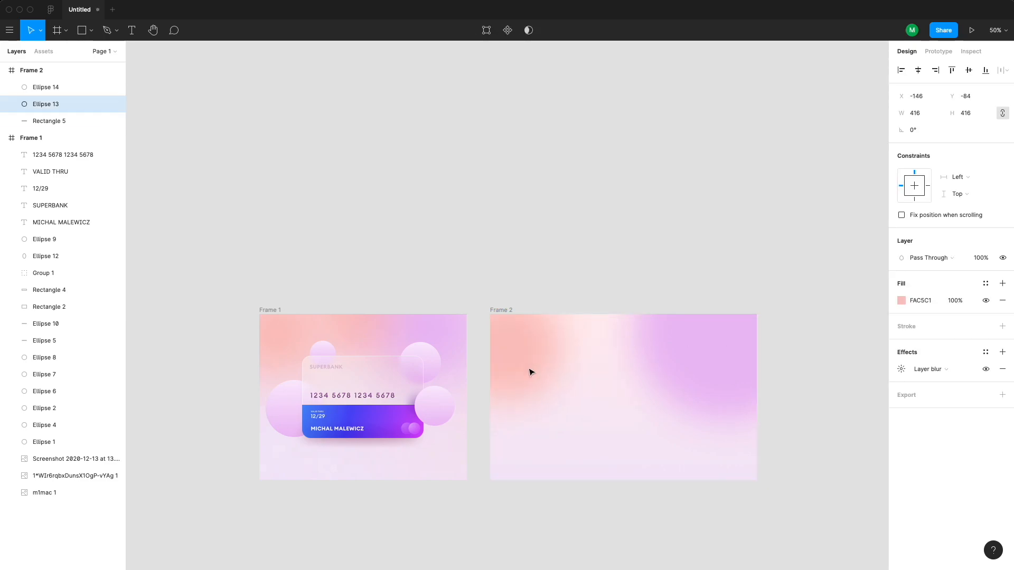
{"action": "key", "text": "cmd+v"}
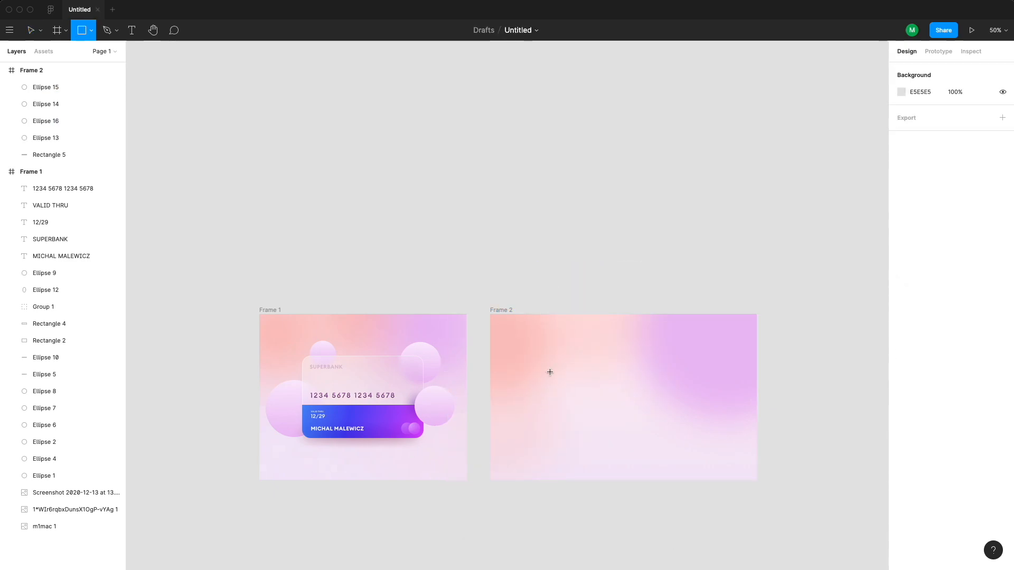
Draw a centred 476 × 300 card rectangle with corner radius 32
{"action": "left_click_drag", "start_coordinate": [557, 360], "coordinate": [614, 420]}
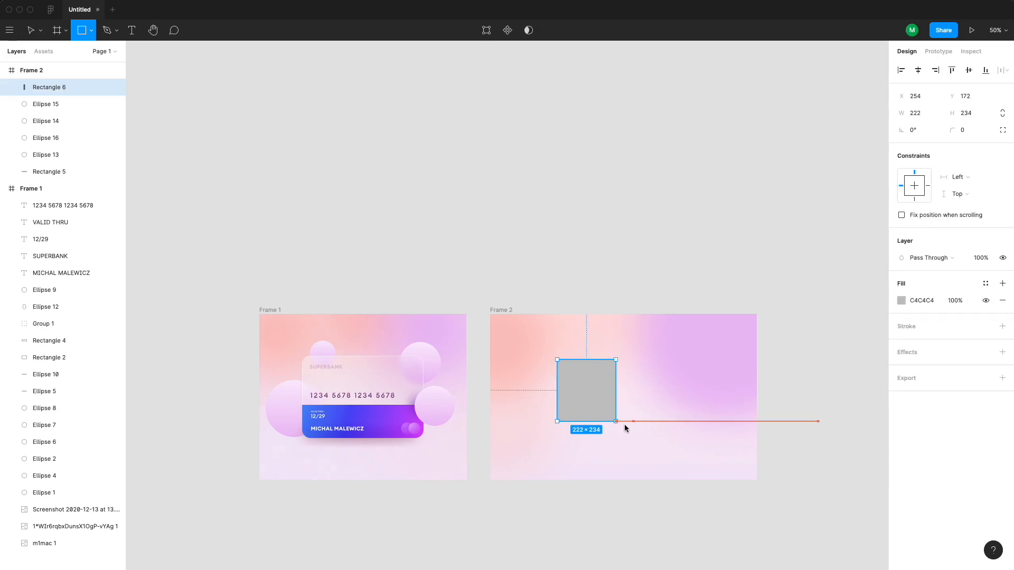
{"action": "left_click_drag", "start_coordinate": [615, 421], "coordinate": [683, 437]}
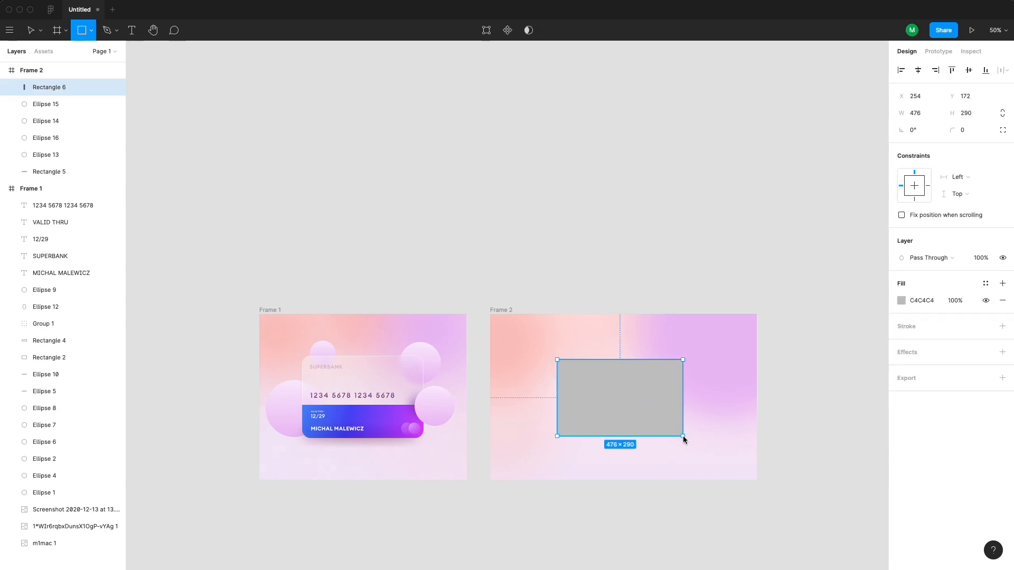
{"action": "left_click_drag", "start_coordinate": [682, 435], "coordinate": [684, 442]}
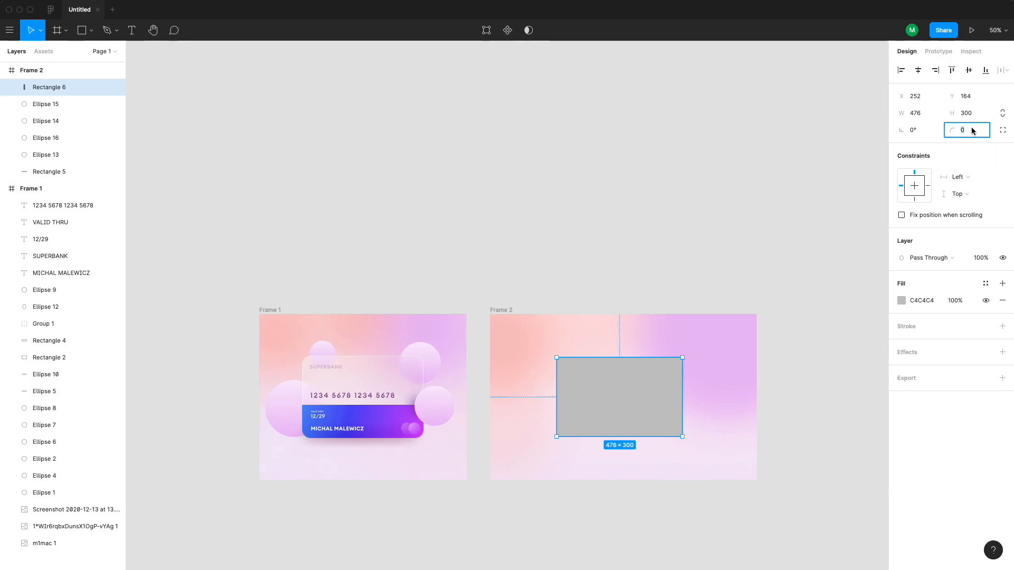
{"action": "type", "text": "32"}
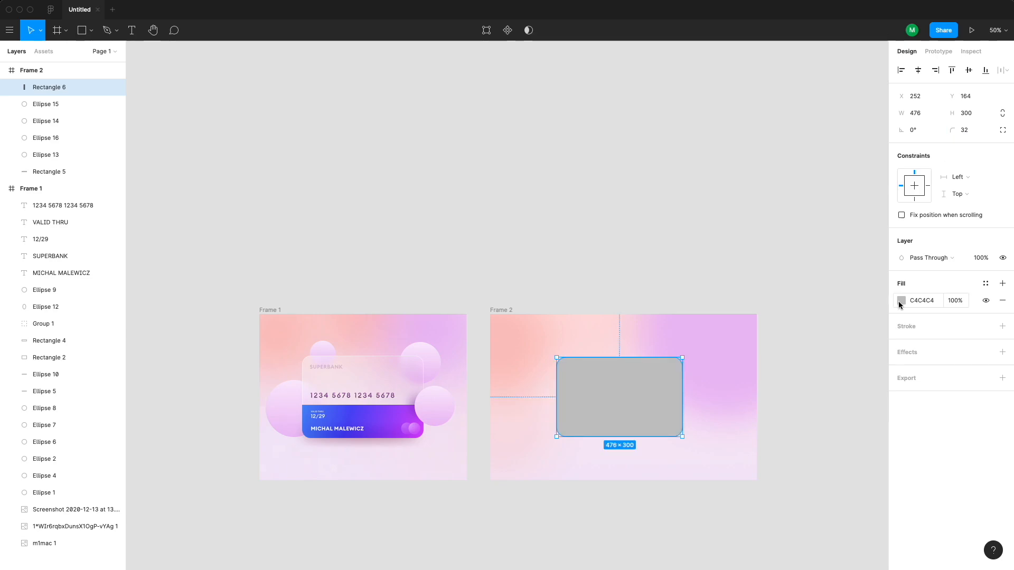
Fill the card with a diagonal white radial gradient at 60% opacity for a frosted look
{"action": "left_click", "coordinate": [900, 300]}
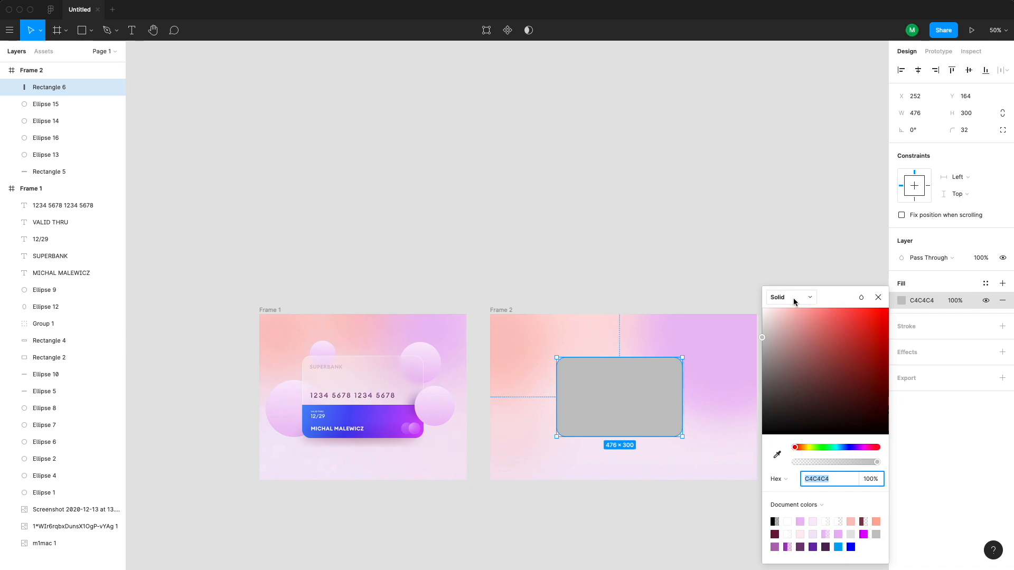
{"action": "left_click", "coordinate": [790, 297]}
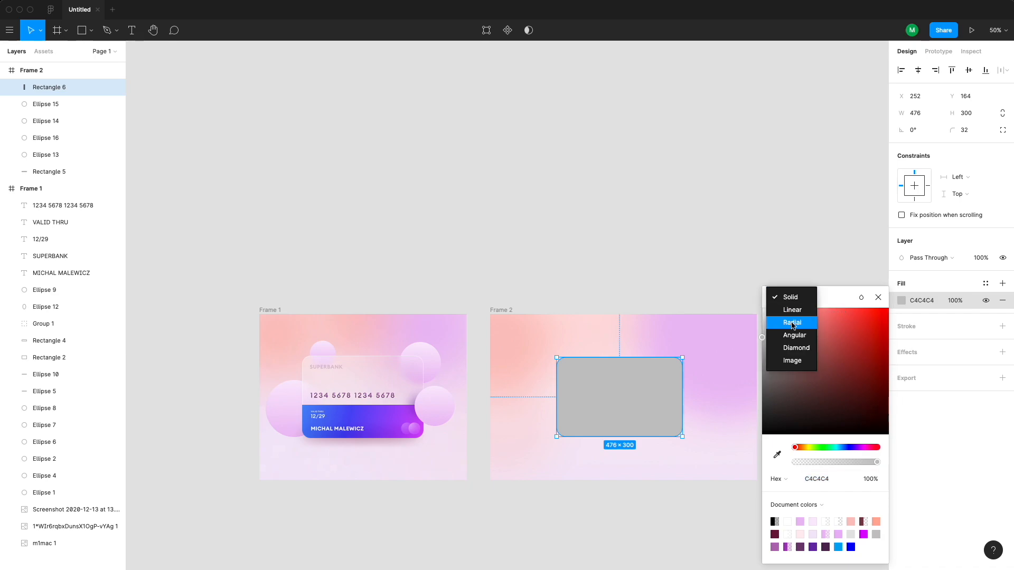
{"action": "left_click", "coordinate": [791, 323]}
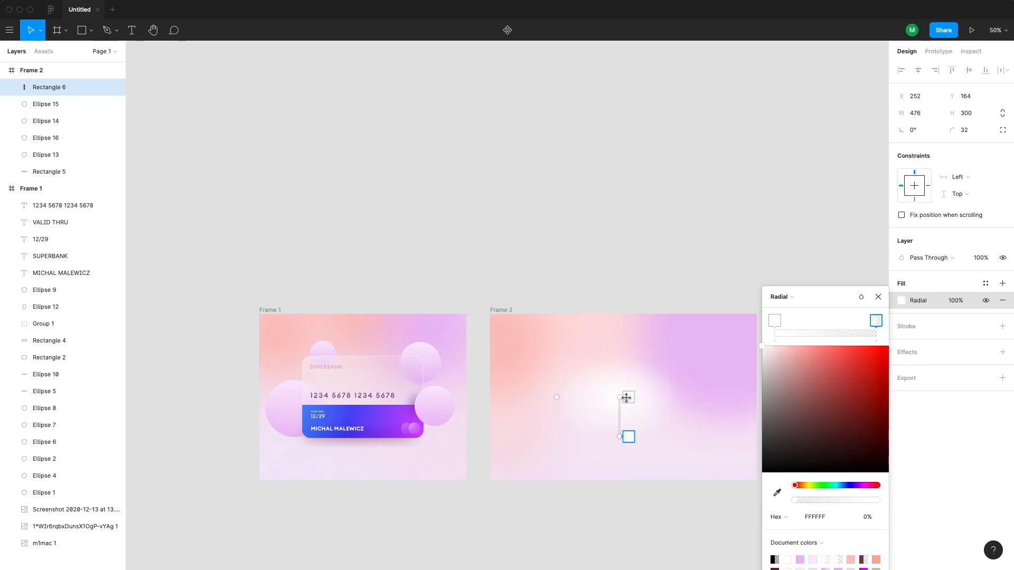
{"action": "left_click_drag", "start_coordinate": [626, 397], "coordinate": [576, 362]}
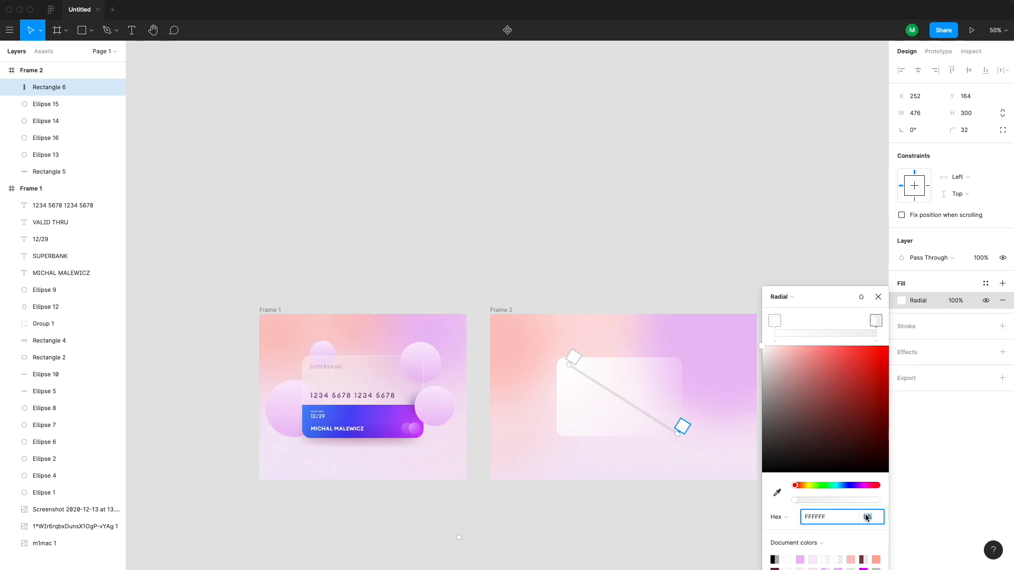
{"action": "left_click", "coordinate": [868, 517]}
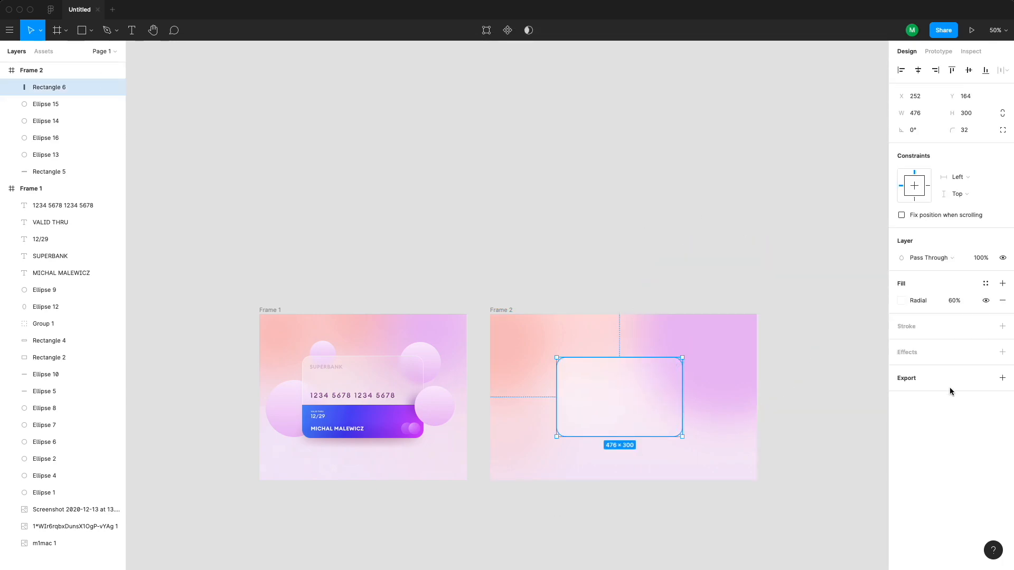
Give the card rectangle a Background blur effect of 12
{"action": "left_click", "coordinate": [1002, 352]}
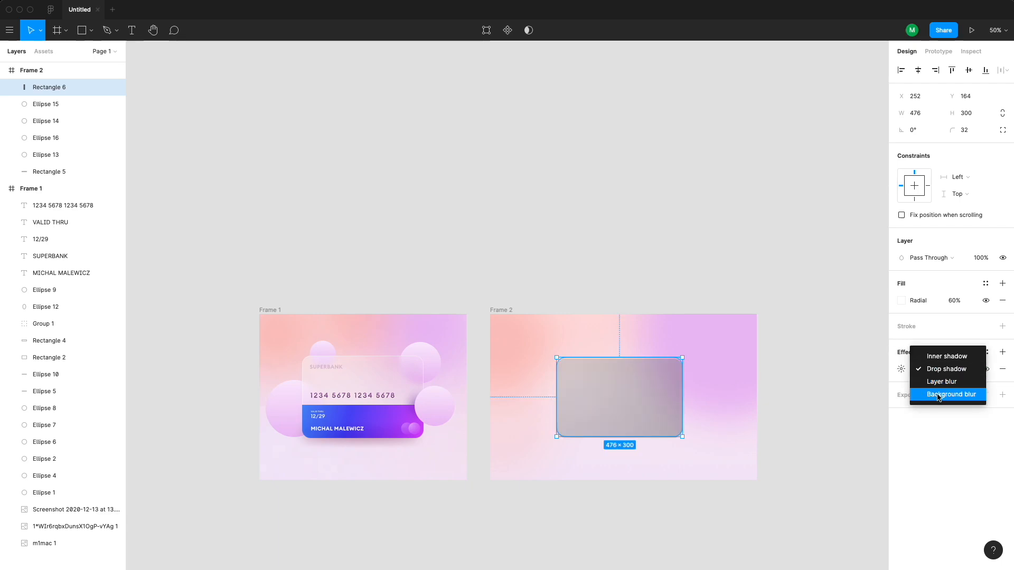
{"action": "left_click", "coordinate": [951, 393]}
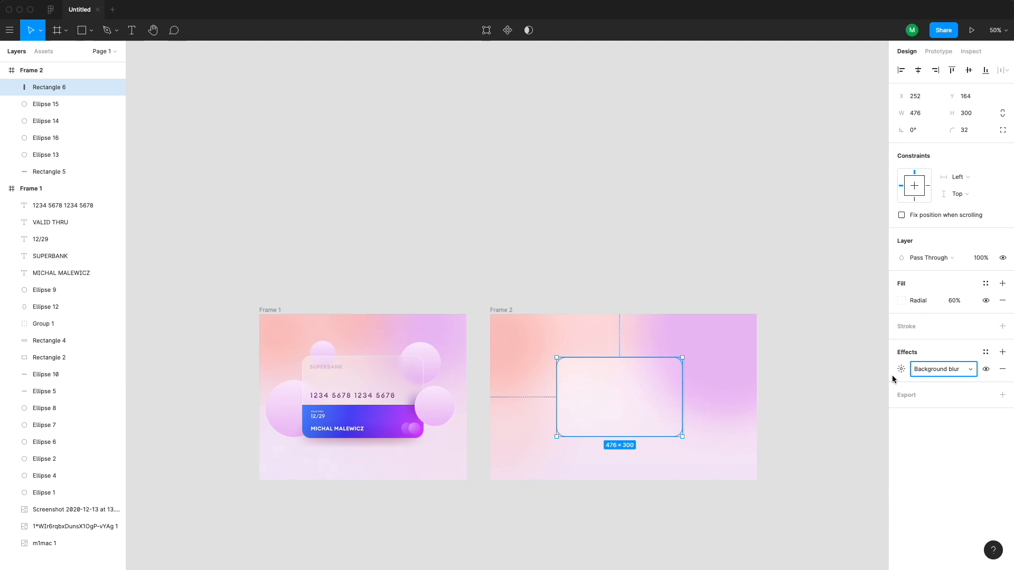
{"action": "left_click", "coordinate": [900, 370]}
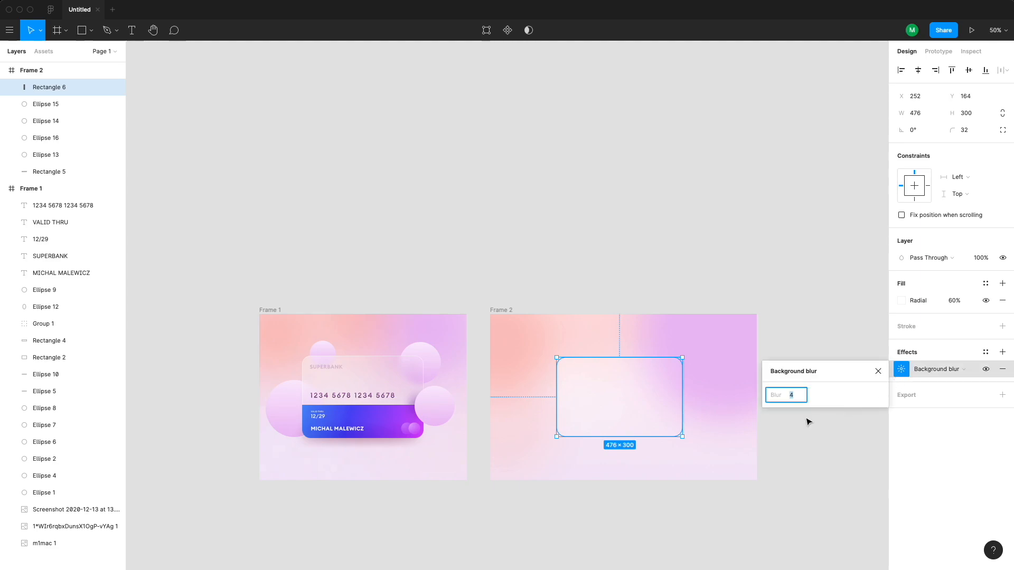
{"action": "type", "text": "12"}
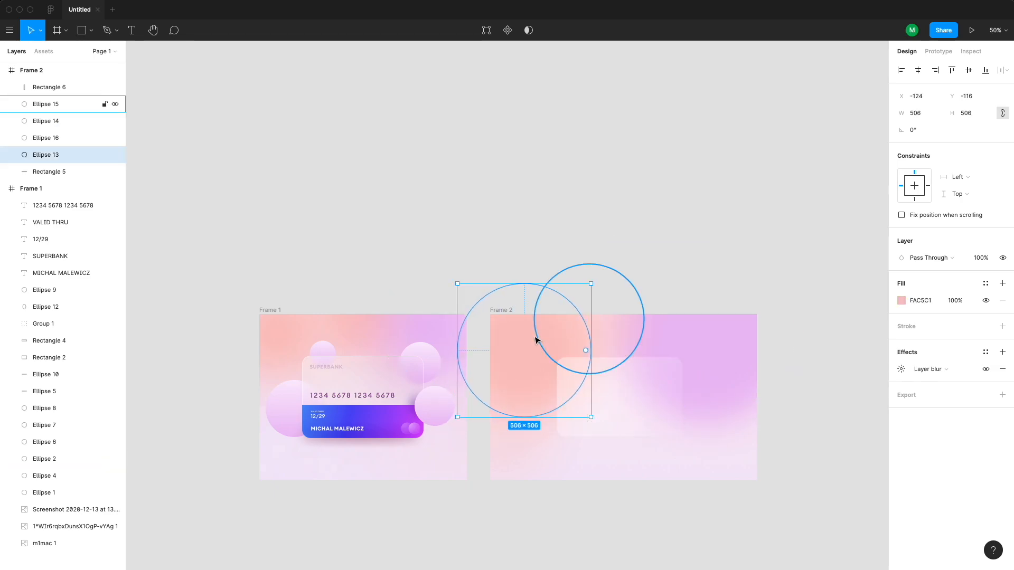
Add another circle, Ellipse 17, among Frame 2's background spheres
{"action": "left_click", "coordinate": [671, 228]}
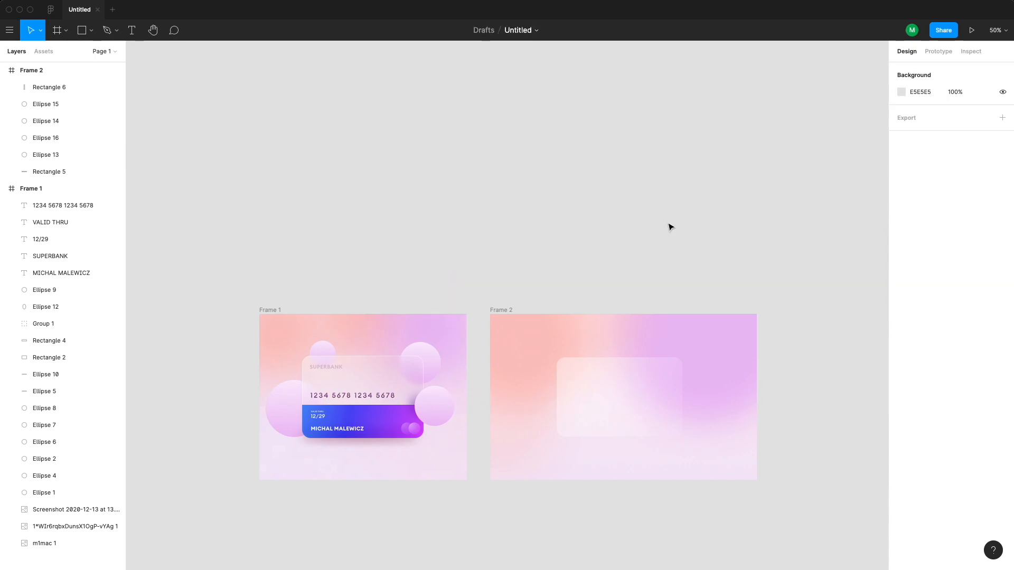
{"action": "left_click_drag", "start_coordinate": [697, 369], "coordinate": [803, 477]}
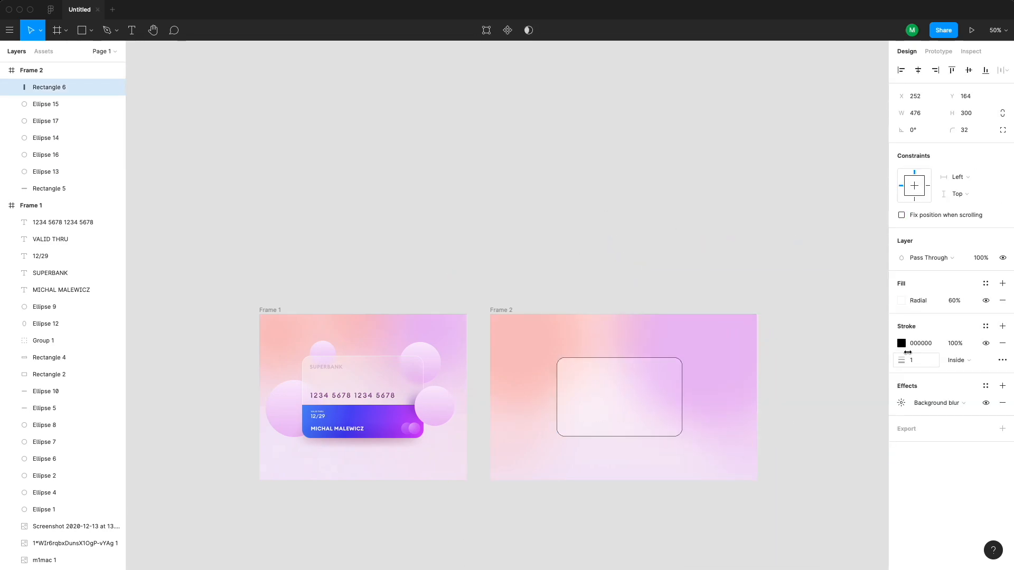
Make the card's stroke white (FFFFFF) at 30% opacity for a subtle glassy edge
{"action": "left_click", "coordinate": [901, 342]}
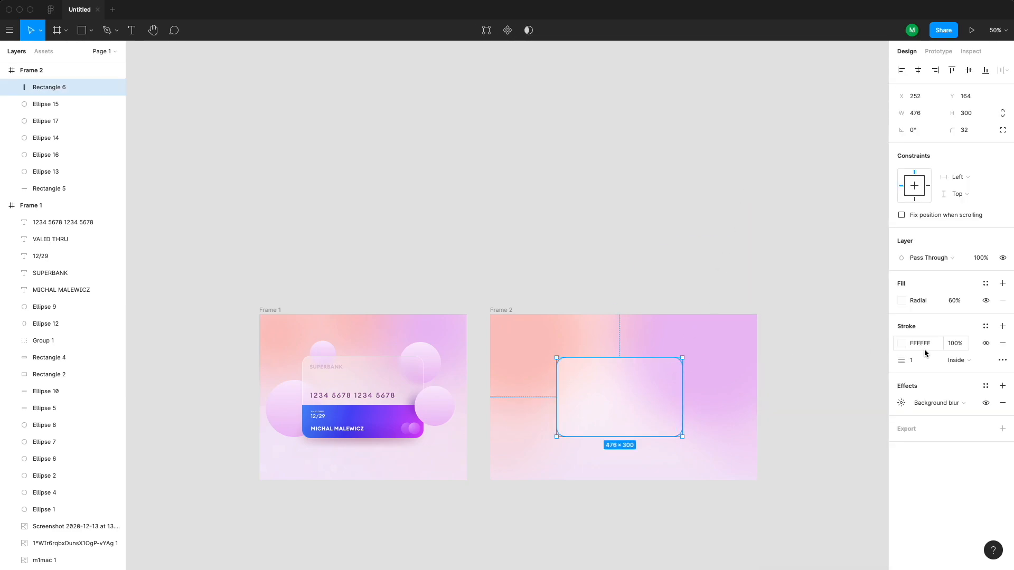
{"action": "left_click", "coordinate": [967, 360]}
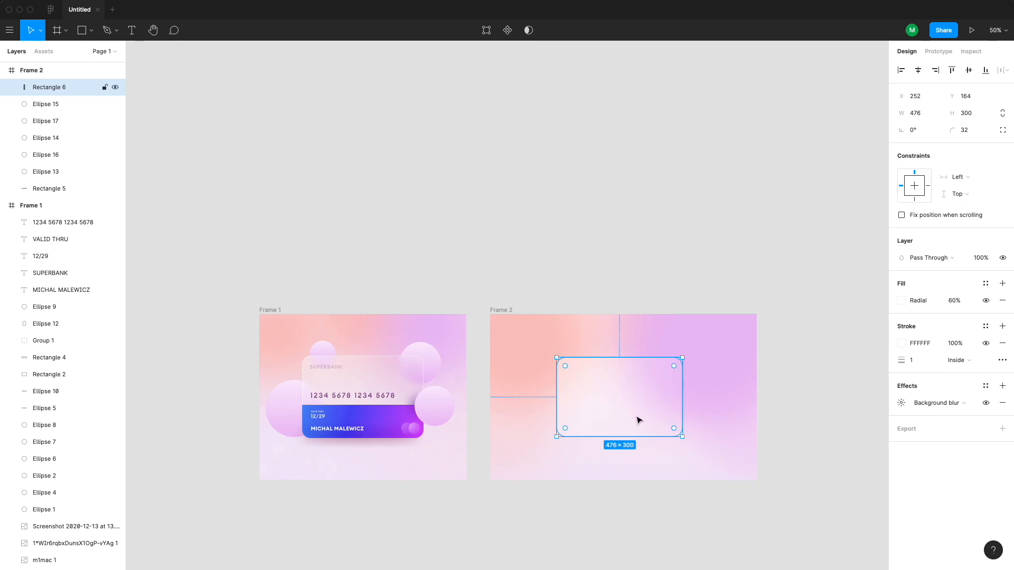
{"action": "mouse_move", "coordinate": [681, 385]}
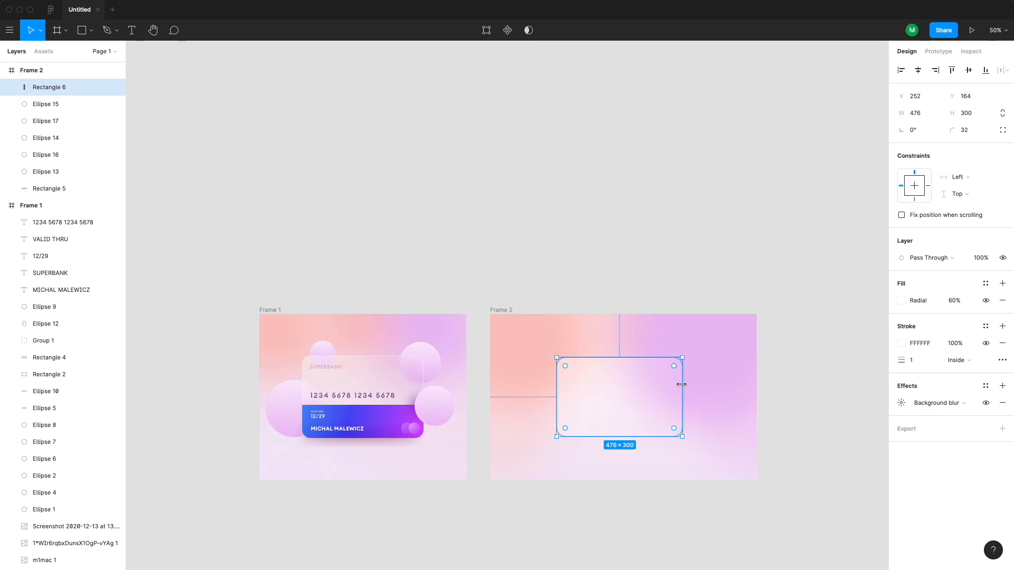
{"action": "left_click", "coordinate": [955, 342]}
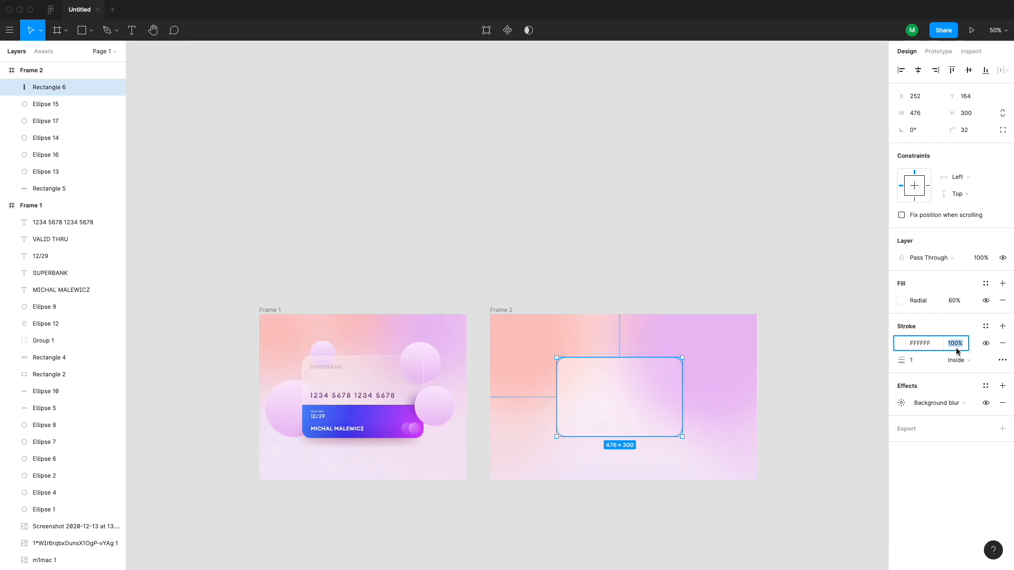
{"action": "type", "text": "30"}
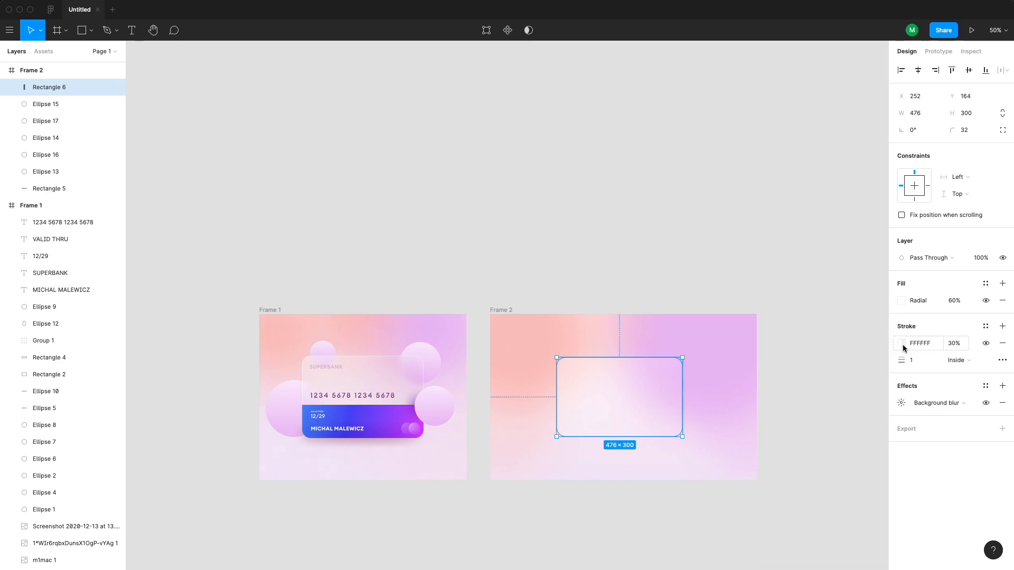
{"action": "left_click", "coordinate": [901, 342]}
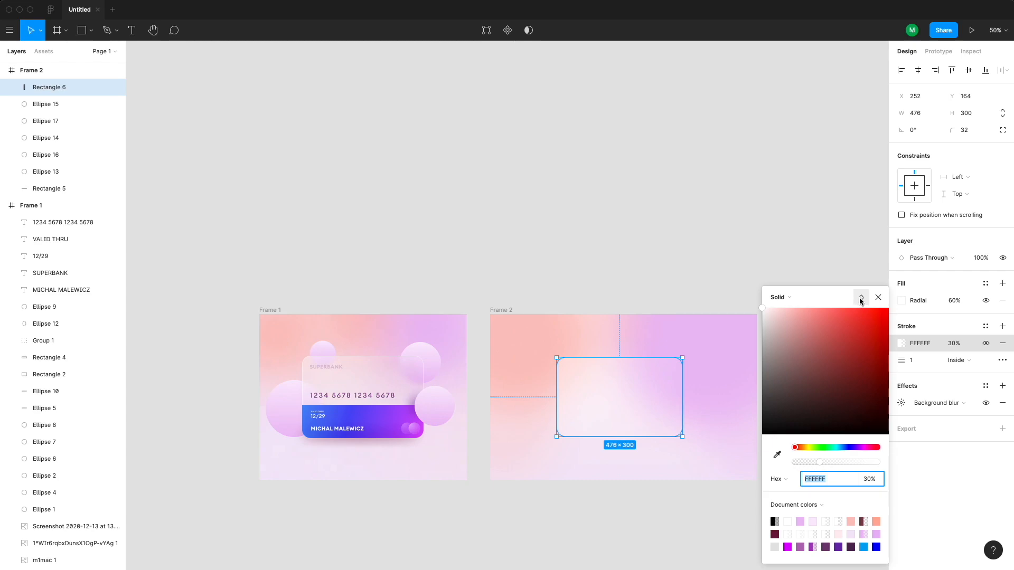
{"action": "left_click", "coordinate": [778, 297]}
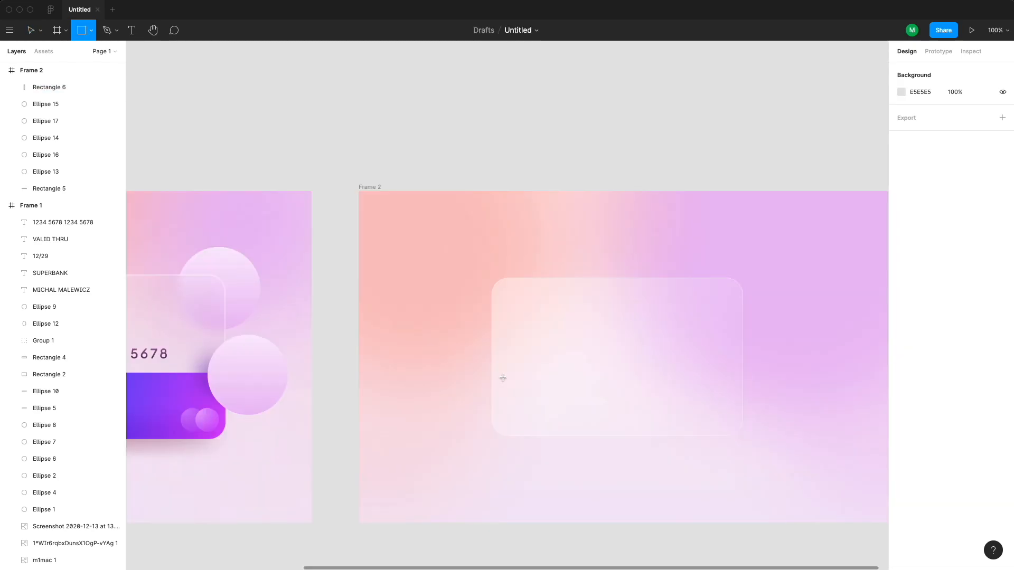
Draw a full-width lower band with bottom corners rounded to 32 and a cyan-to-purple linear gradient
{"action": "left_click_drag", "start_coordinate": [503, 377], "coordinate": [666, 431]}
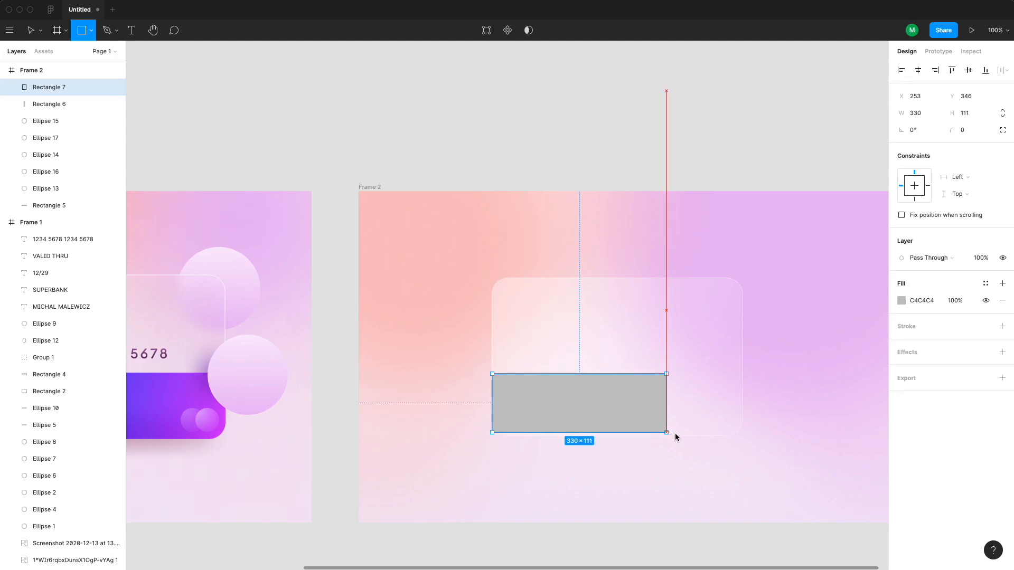
{"action": "left_click_drag", "start_coordinate": [667, 431], "coordinate": [744, 431]}
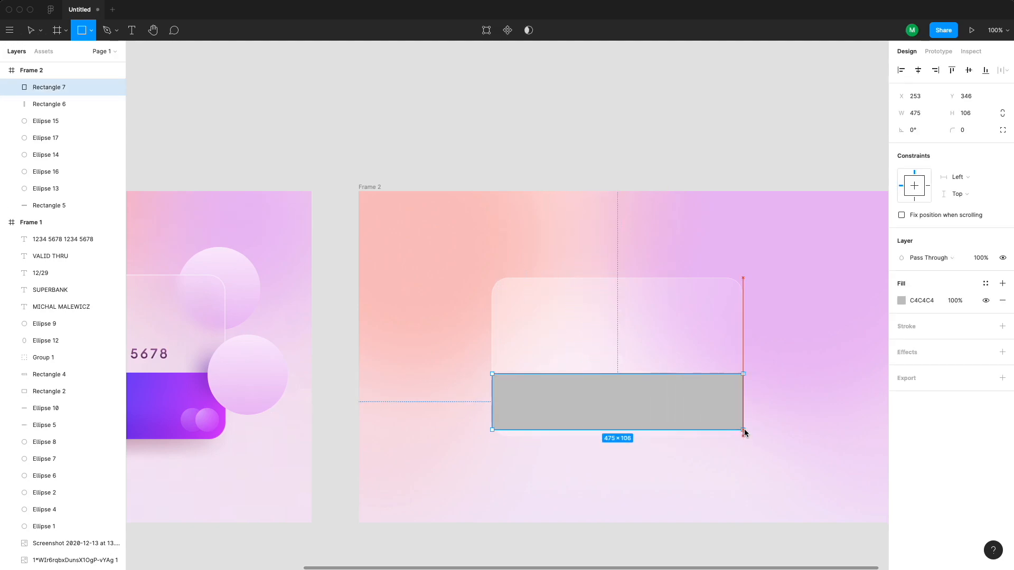
{"action": "left_click_drag", "start_coordinate": [743, 429], "coordinate": [743, 434]}
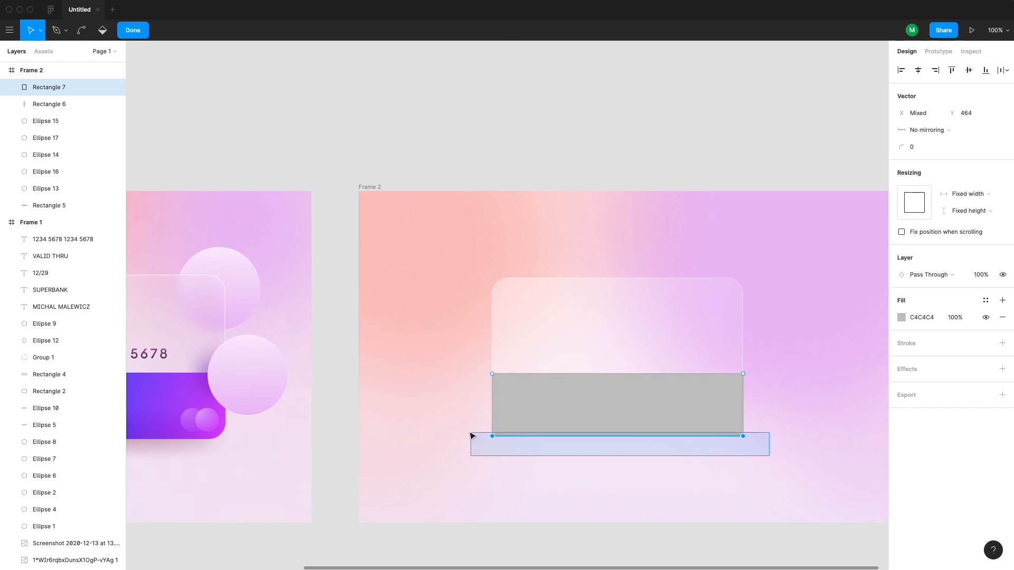
{"action": "left_click", "coordinate": [916, 147]}
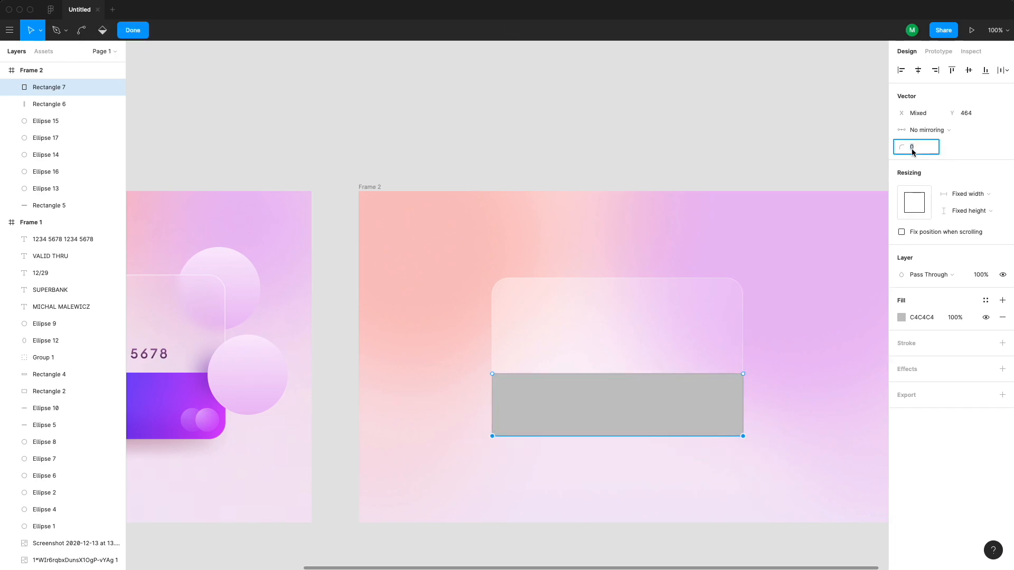
{"action": "type", "text": "32"}
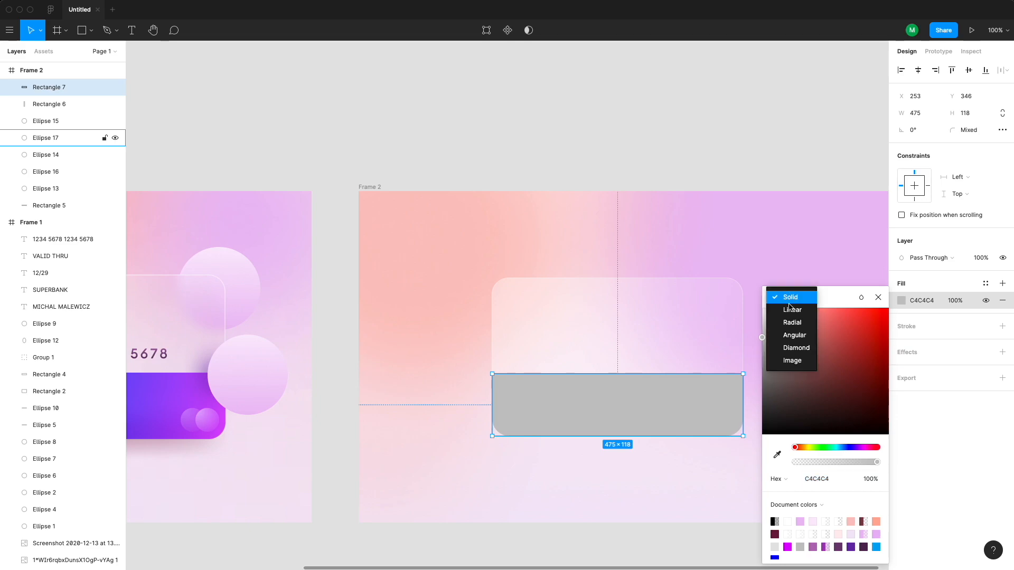
{"action": "left_click", "coordinate": [791, 310]}
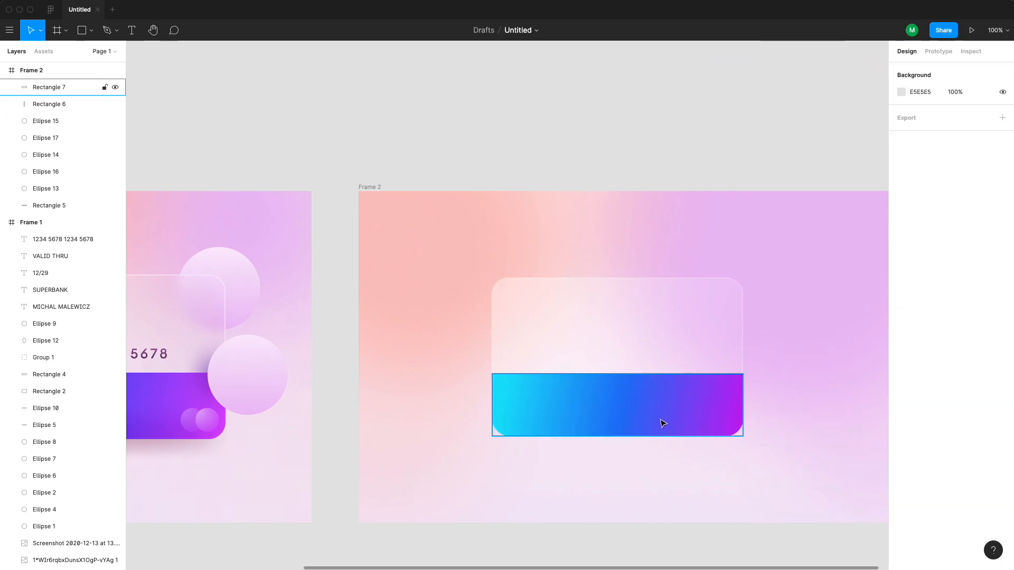
{"action": "mouse_move", "coordinate": [653, 400]}
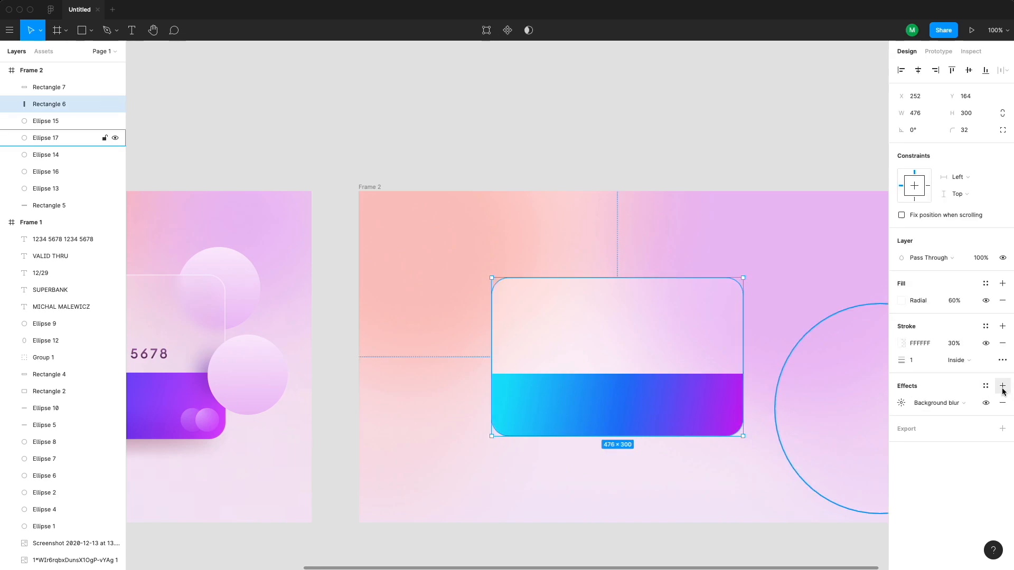
{"action": "left_click", "coordinate": [1003, 386]}
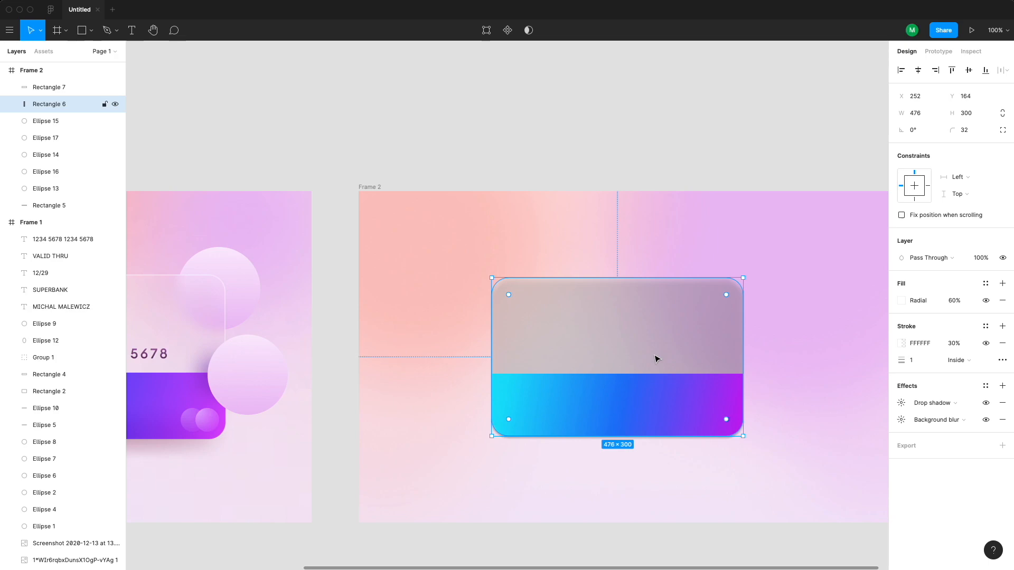
{"action": "mouse_move", "coordinate": [718, 314]}
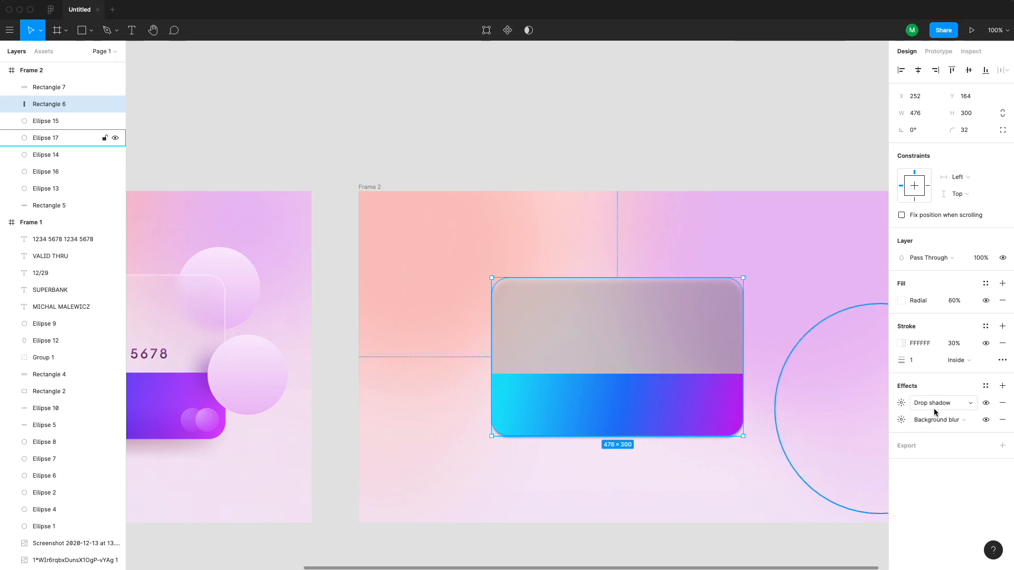
{"action": "left_click", "coordinate": [1003, 402]}
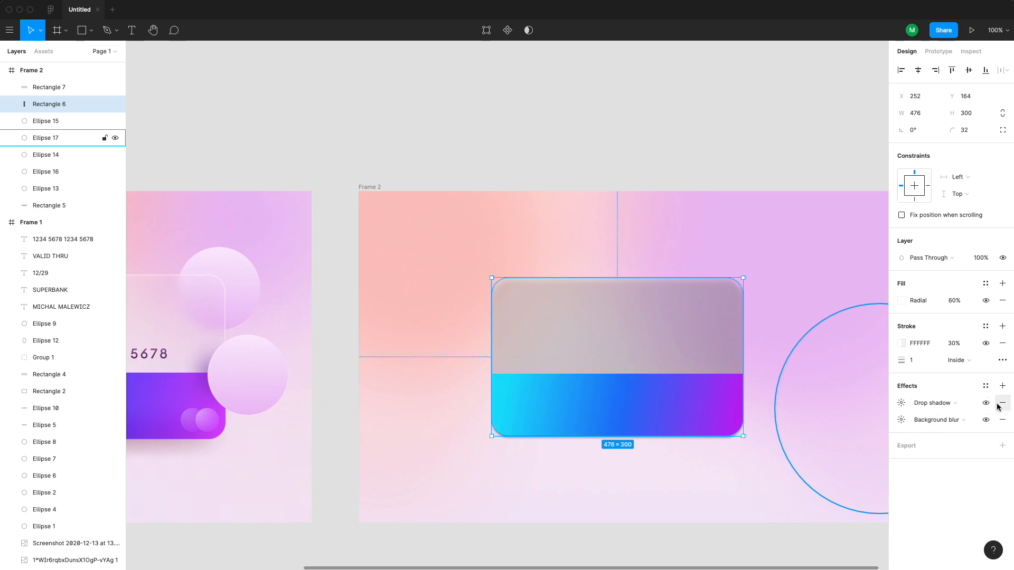
{"action": "left_click", "coordinate": [1003, 402]}
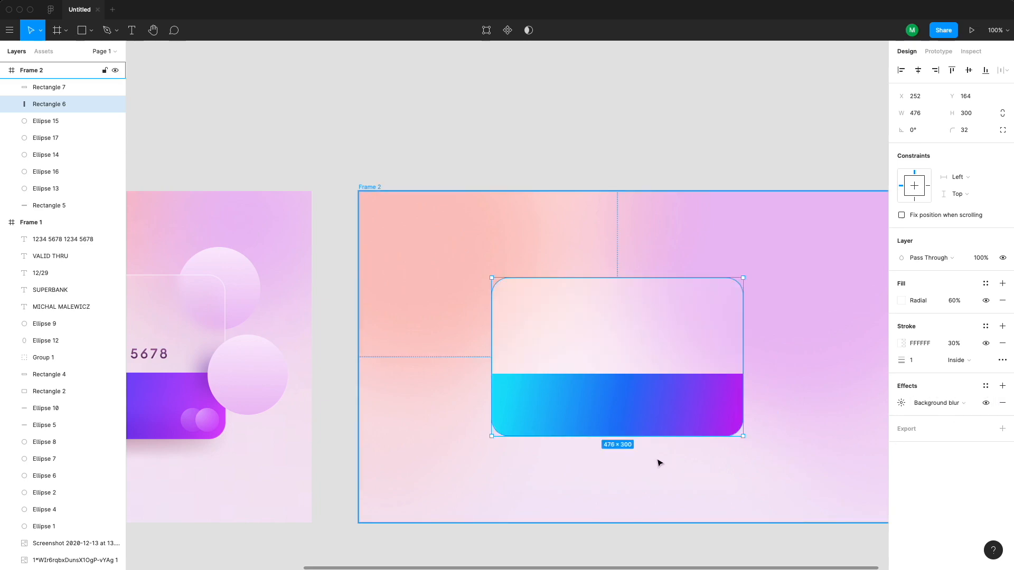
{"action": "left_click", "coordinate": [82, 29]}
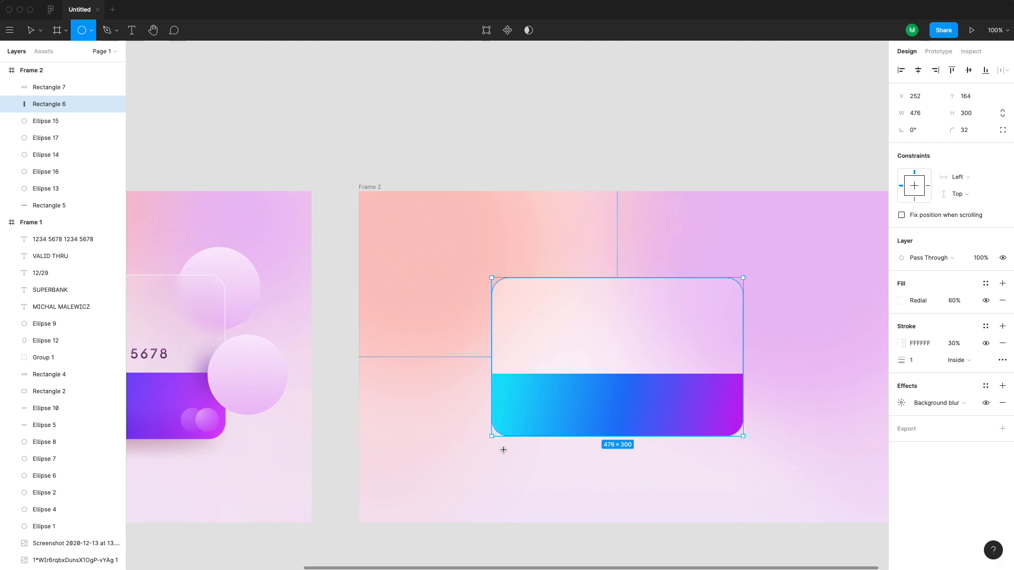
Draw a flat near-black ellipse beneath the card and blur it as a shadow
{"action": "left_click_drag", "start_coordinate": [503, 450], "coordinate": [734, 468]}
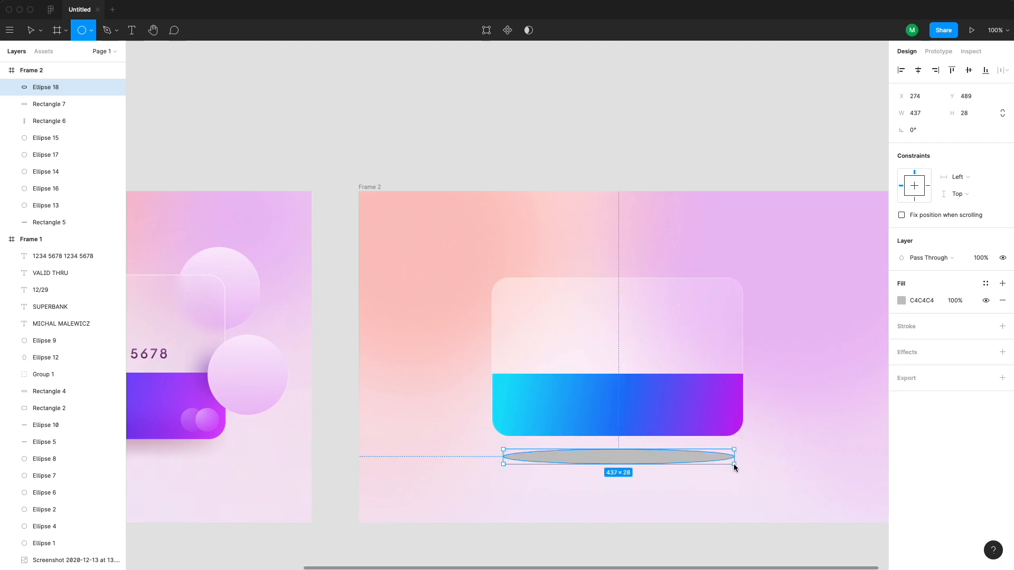
{"action": "left_click_drag", "start_coordinate": [734, 457], "coordinate": [740, 457]}
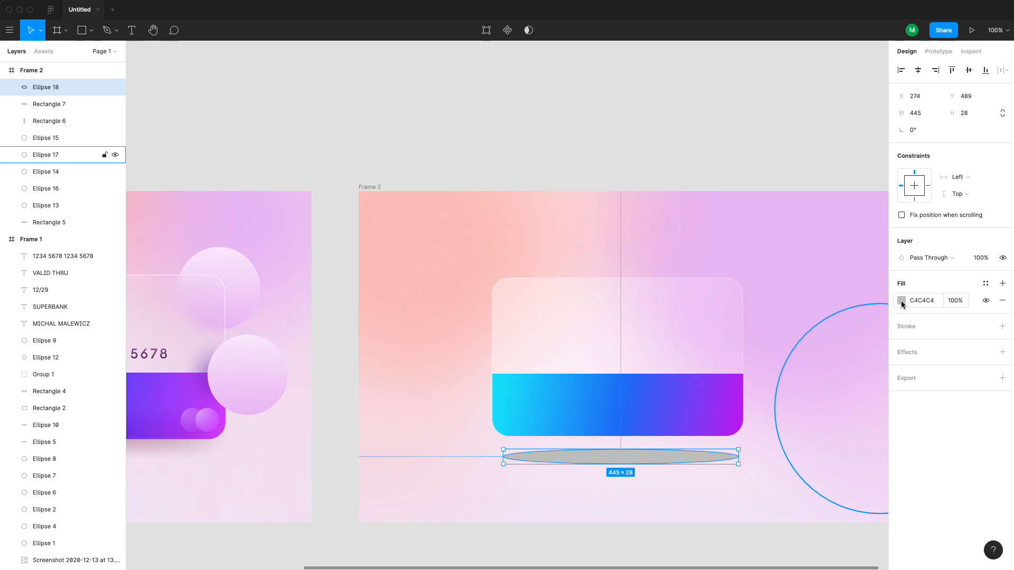
{"action": "left_click", "coordinate": [901, 300]}
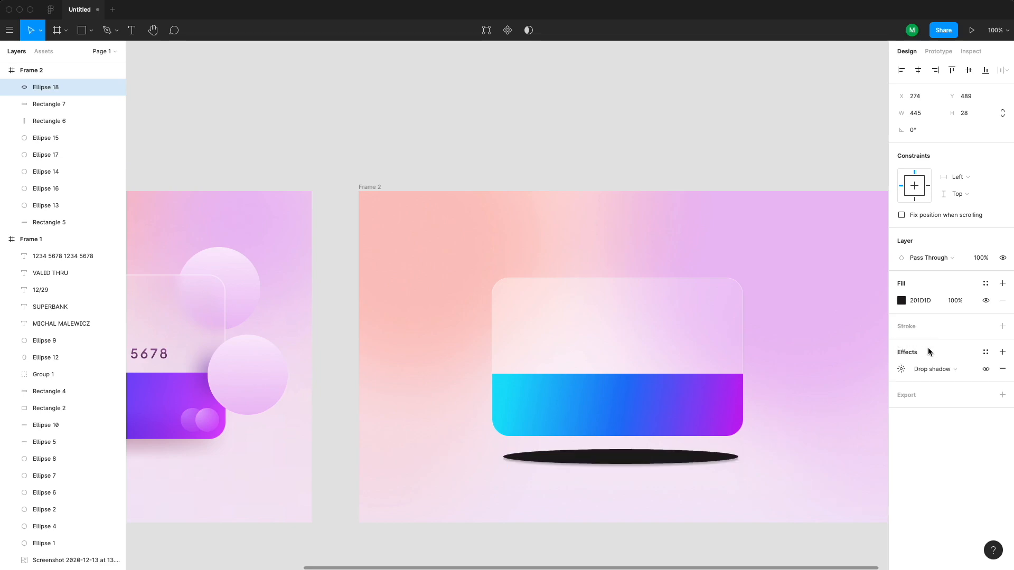
{"action": "left_click", "coordinate": [901, 368]}
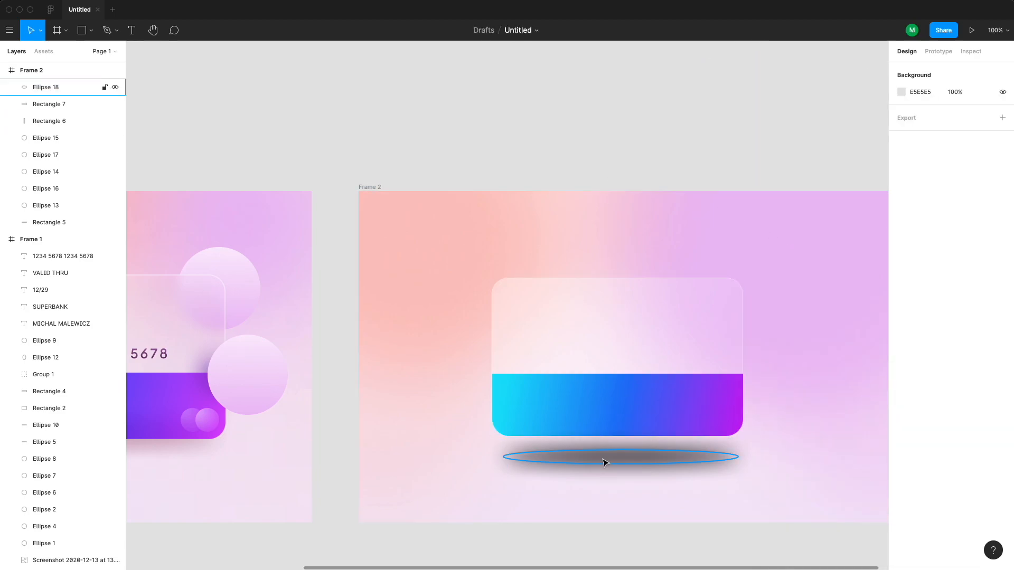
Recolour the shadow ellipse to muted blue 3C6BAD
{"action": "left_click", "coordinate": [618, 457]}
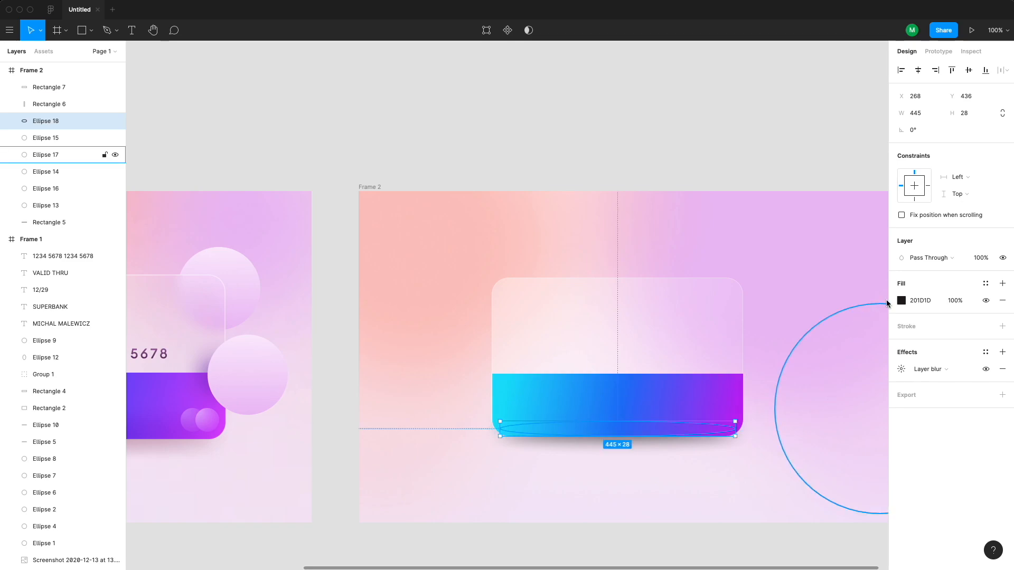
{"action": "left_click", "coordinate": [901, 300]}
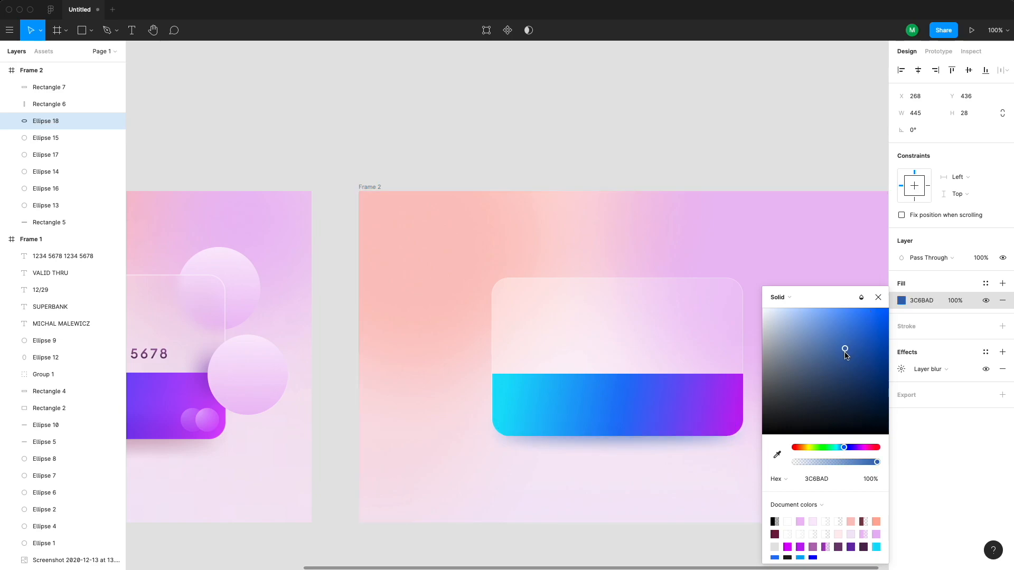
{"action": "left_click", "coordinate": [849, 369]}
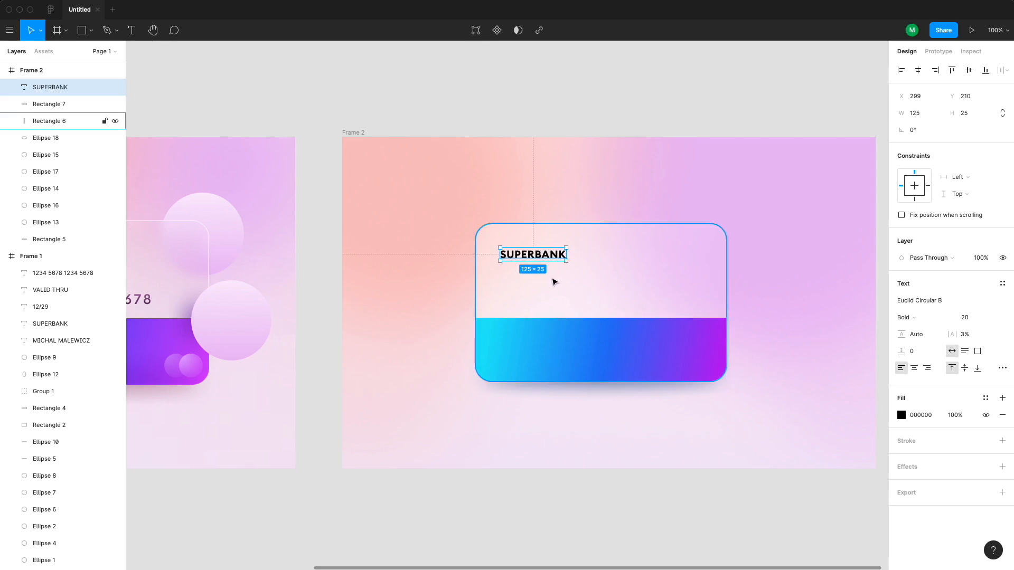
{"action": "left_click_drag", "start_coordinate": [532, 252], "coordinate": [531, 249]}
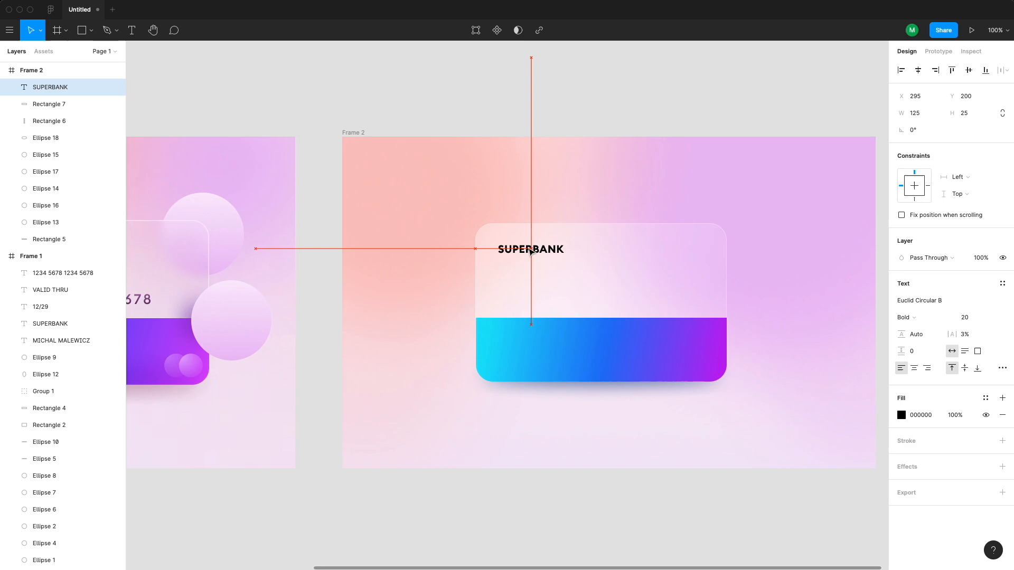
{"action": "left_click_drag", "start_coordinate": [530, 249], "coordinate": [519, 303]}
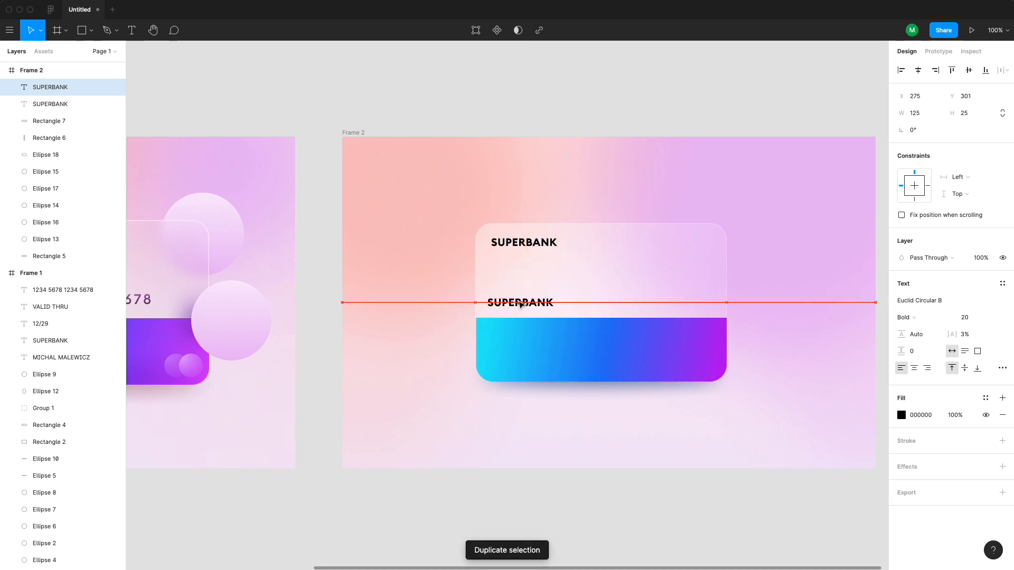
{"action": "type", "text": "1234 5678 1234 5678"}
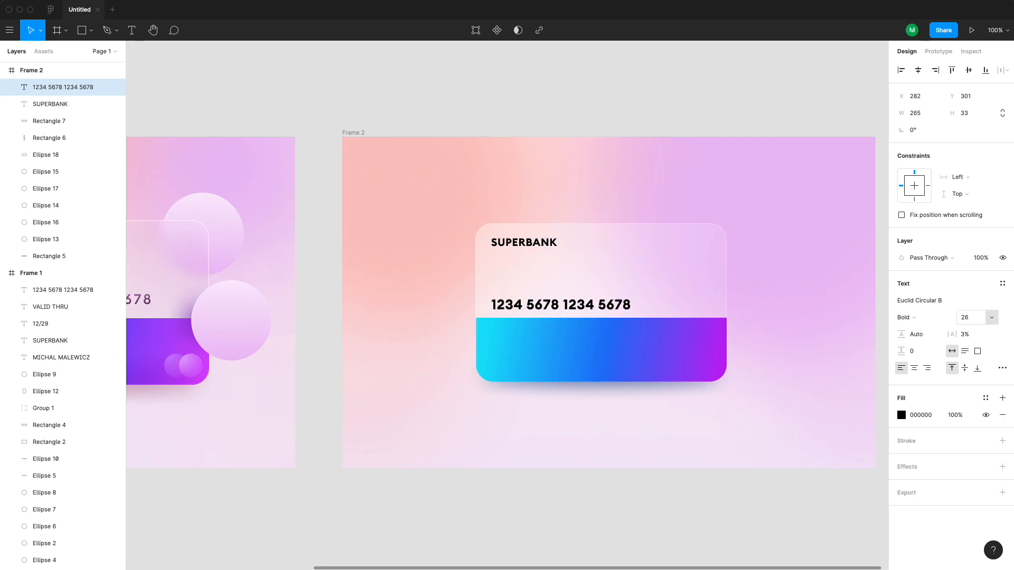
{"action": "left_click_drag", "start_coordinate": [559, 310], "coordinate": [560, 302]}
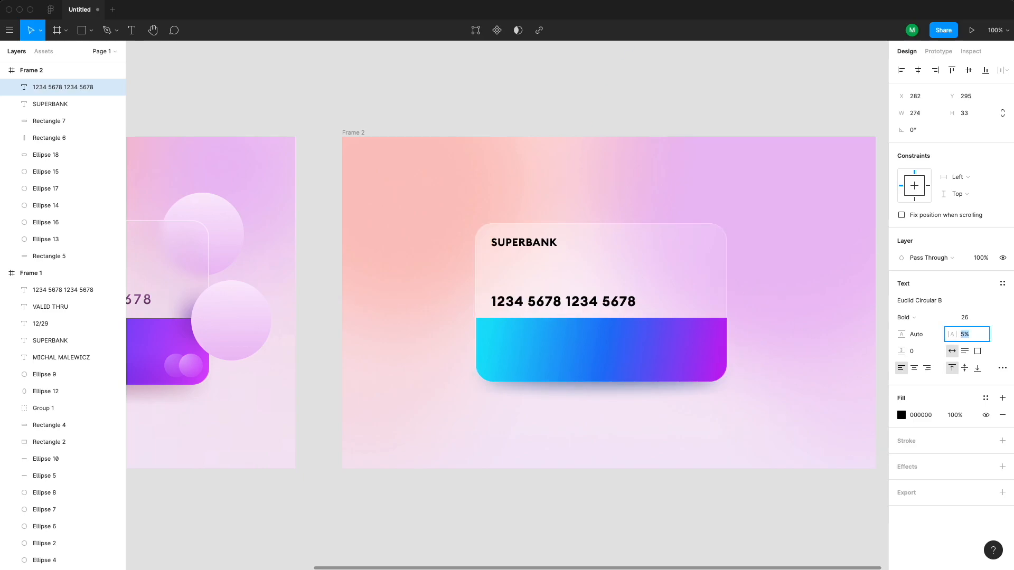
Widen the card number's letter spacing to 16%
{"action": "type", "text": "15%"}
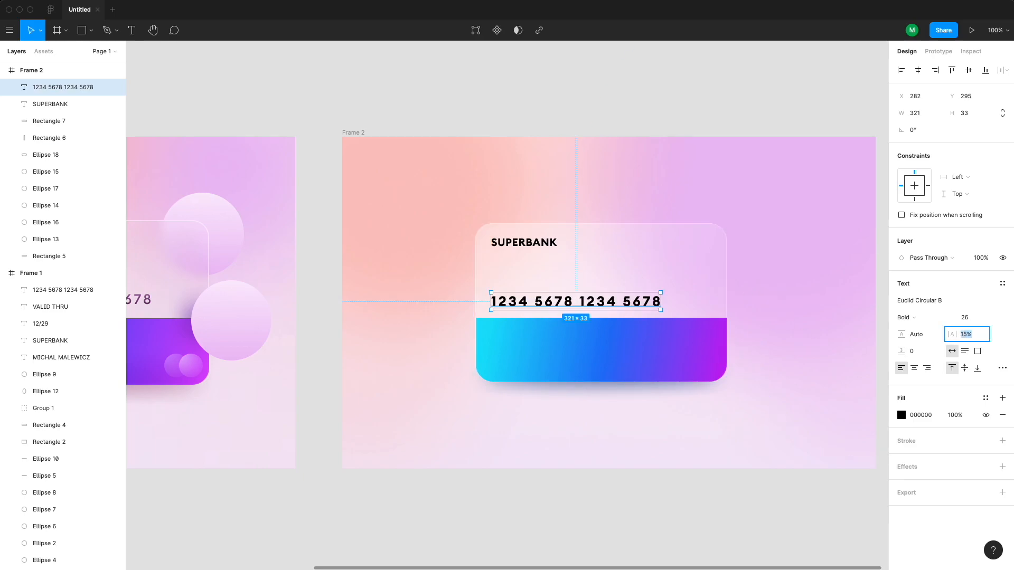
{"action": "type", "text": "16%"}
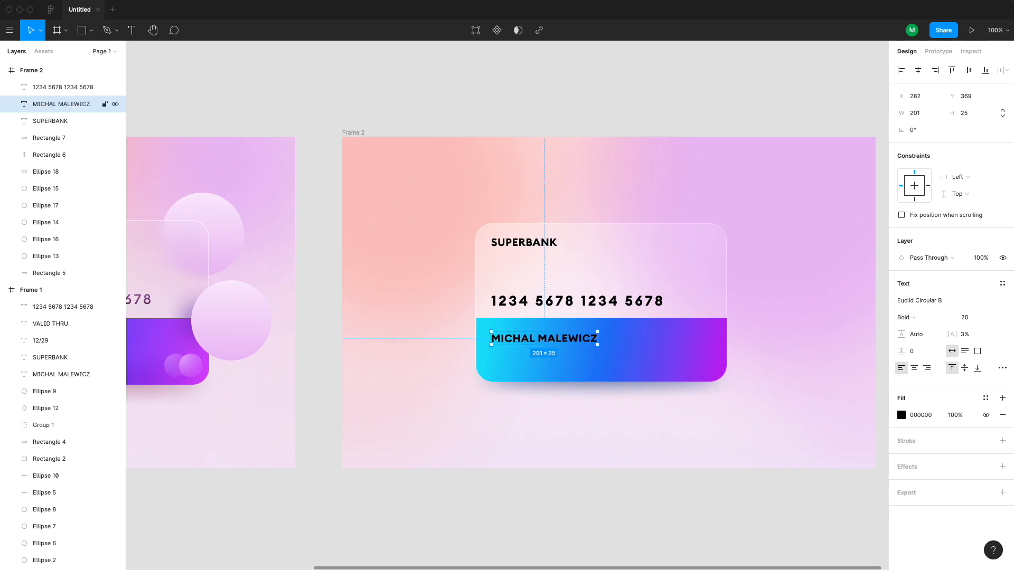
Move the cardholder name onto the lower gradient band and make its fill white FFFFFF
{"action": "left_click_drag", "start_coordinate": [543, 338], "coordinate": [543, 365]}
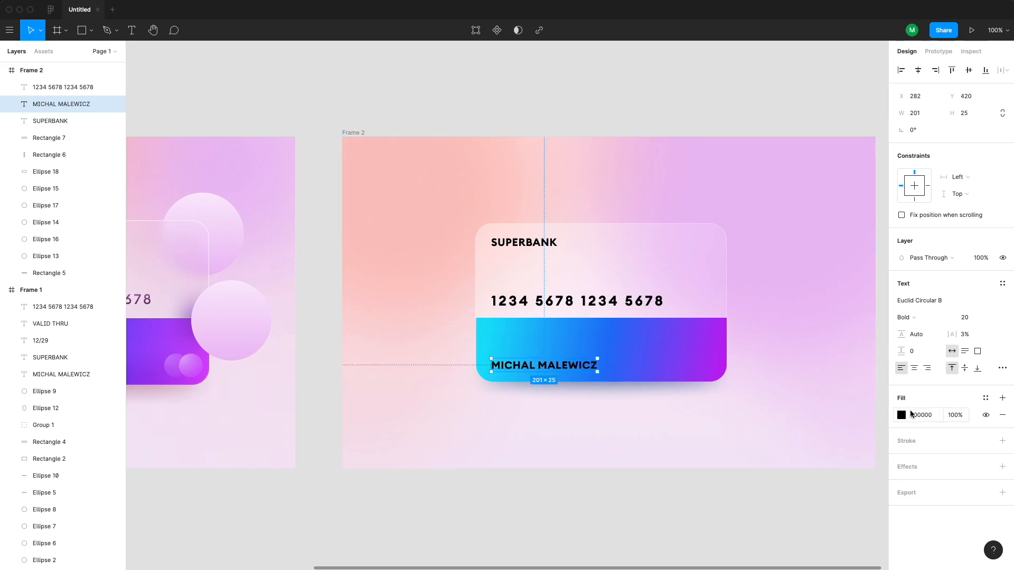
{"action": "left_click", "coordinate": [900, 414]}
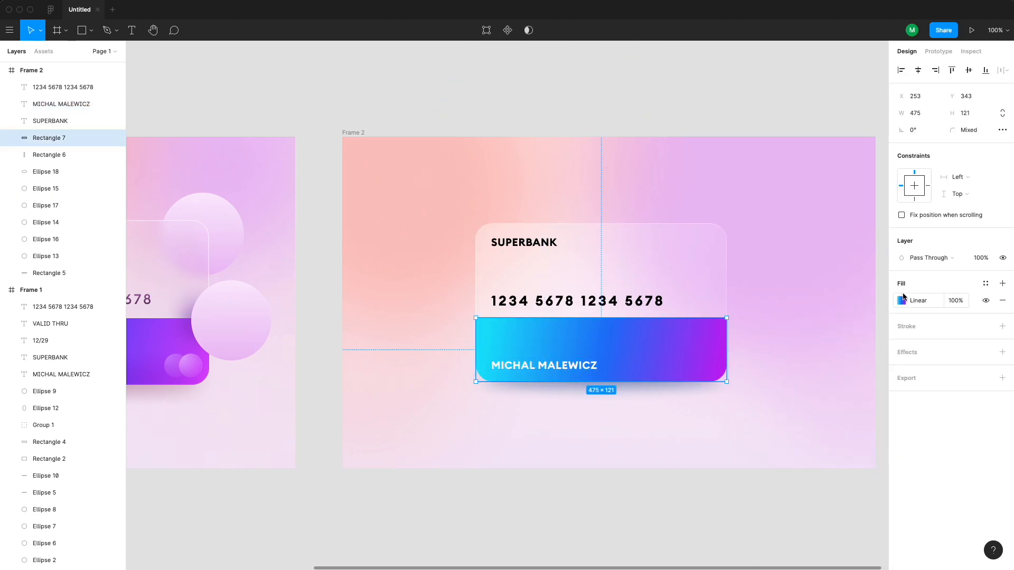
{"action": "left_click", "coordinate": [900, 300]}
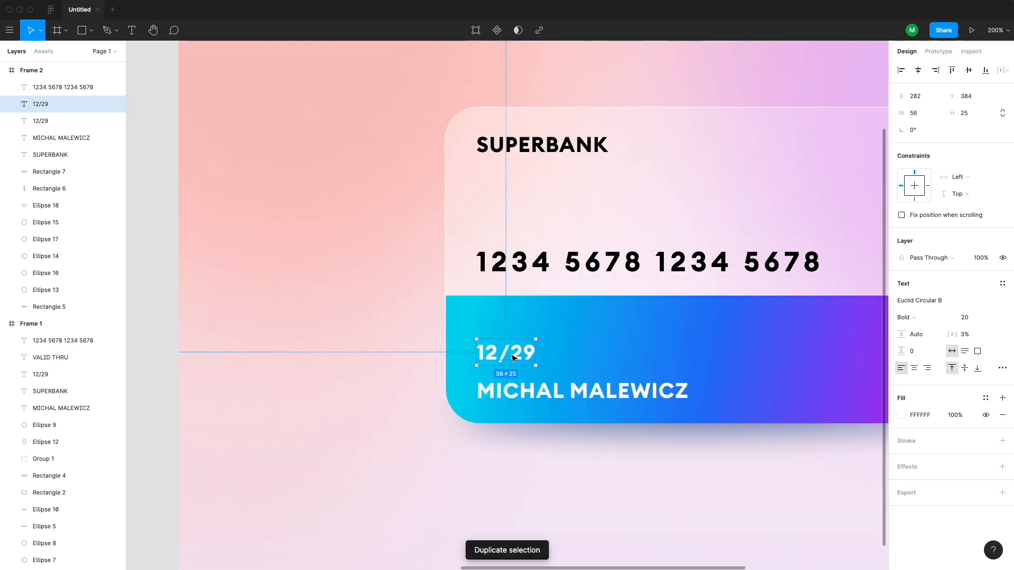
Add a VALID THRU label at size 9 above the 12/29 date and arrange both on the band
{"action": "left_click_drag", "start_coordinate": [506, 353], "coordinate": [506, 326]}
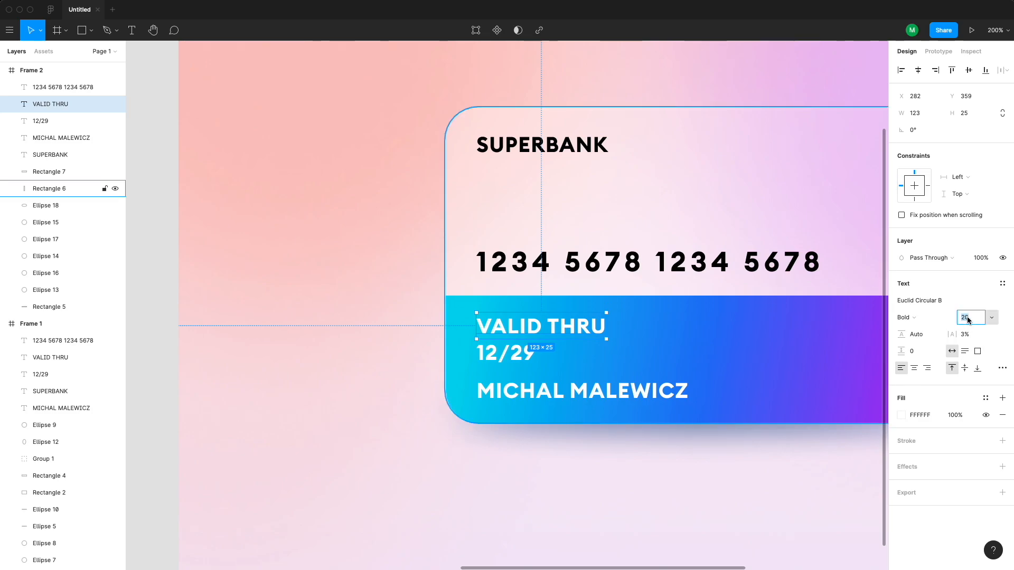
{"action": "type", "text": "9"}
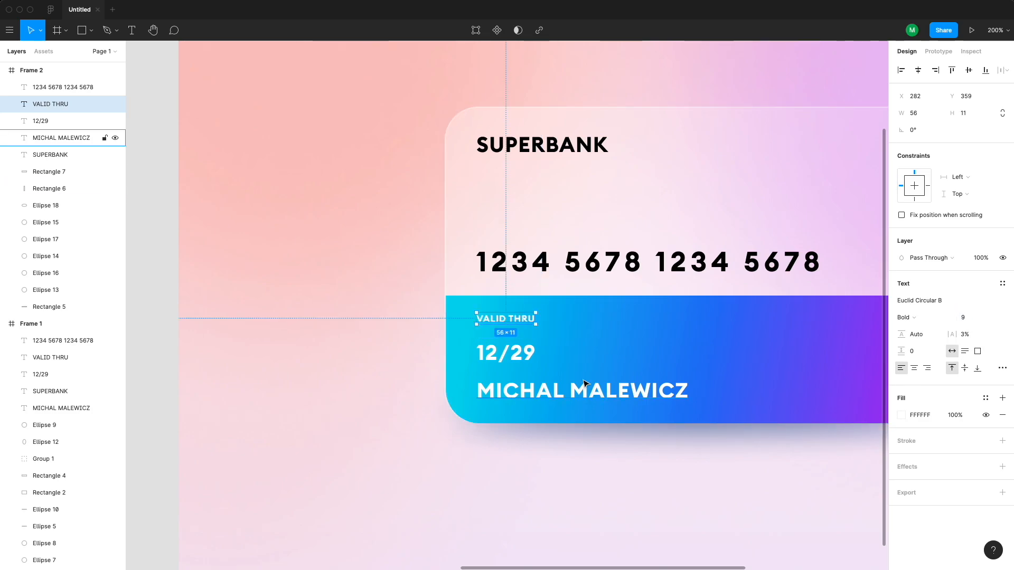
{"action": "left_click_drag", "start_coordinate": [506, 318], "coordinate": [506, 332]}
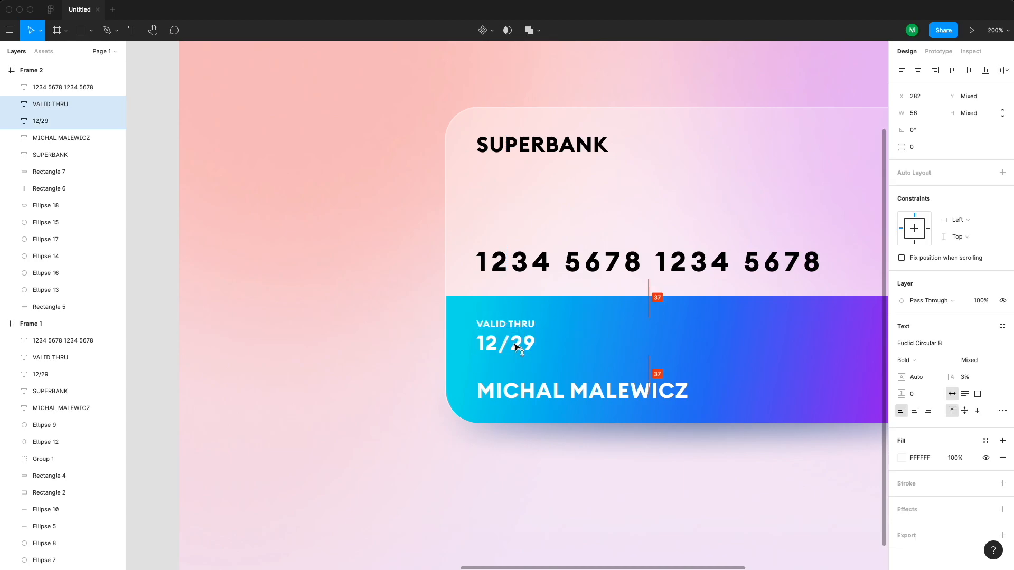
Give the cardholder name a Drop shadow effect
{"action": "left_click", "coordinate": [506, 343]}
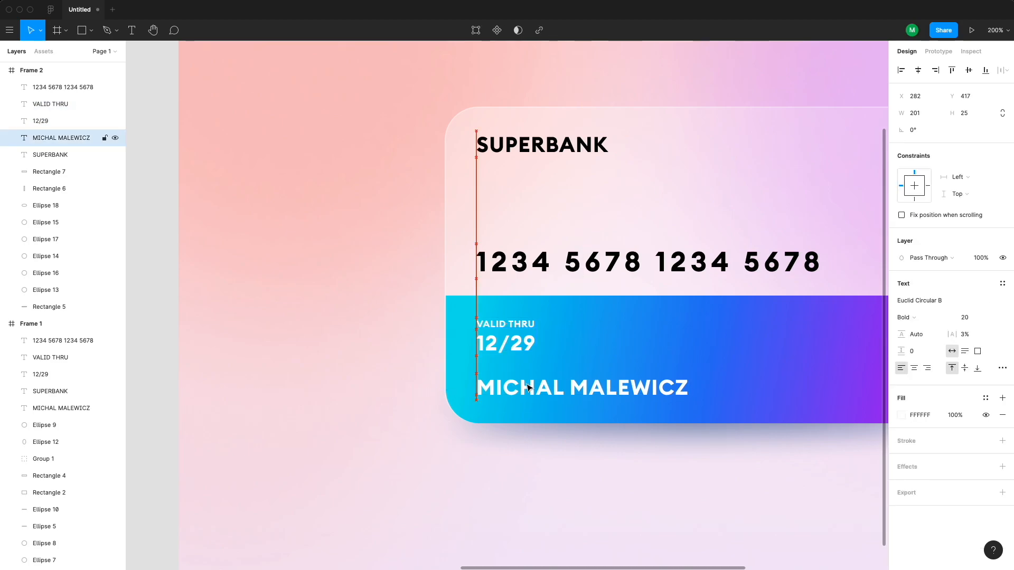
{"action": "left_click", "coordinate": [1003, 465]}
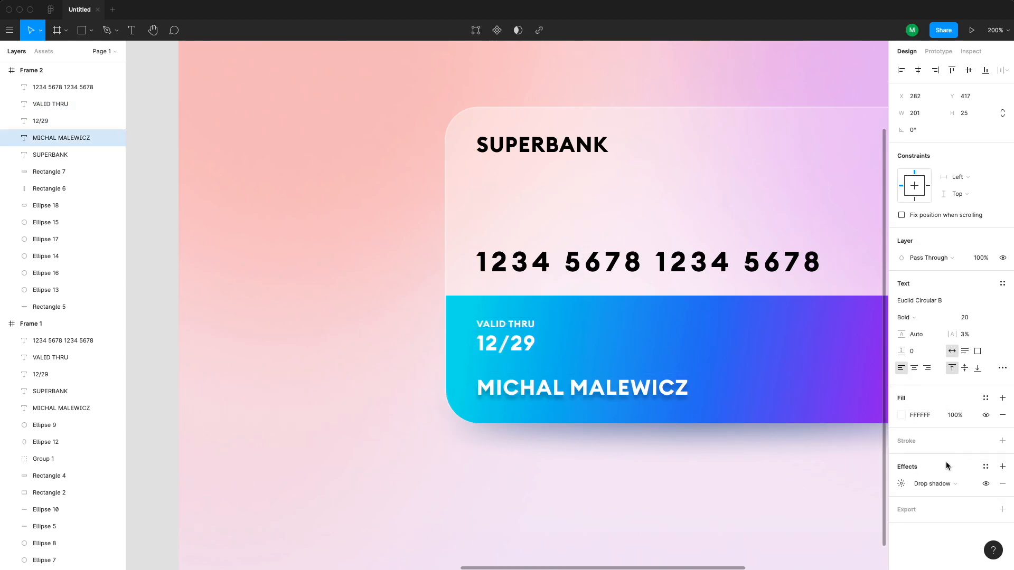
{"action": "left_click", "coordinate": [899, 482]}
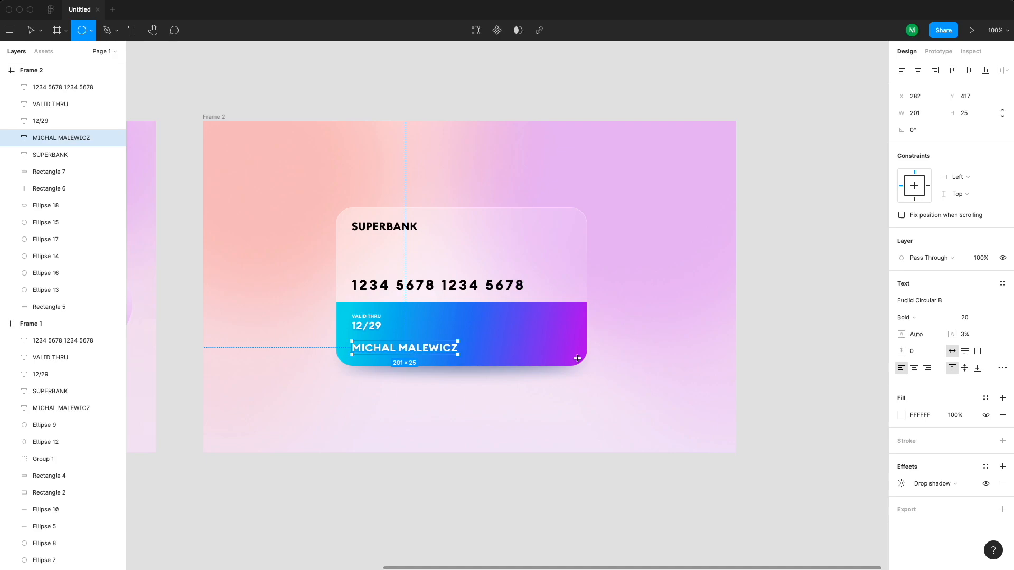
Draw a small 40×40 circle near the bottom-right corner of the gradient band
{"action": "left_click_drag", "start_coordinate": [571, 356], "coordinate": [578, 363]}
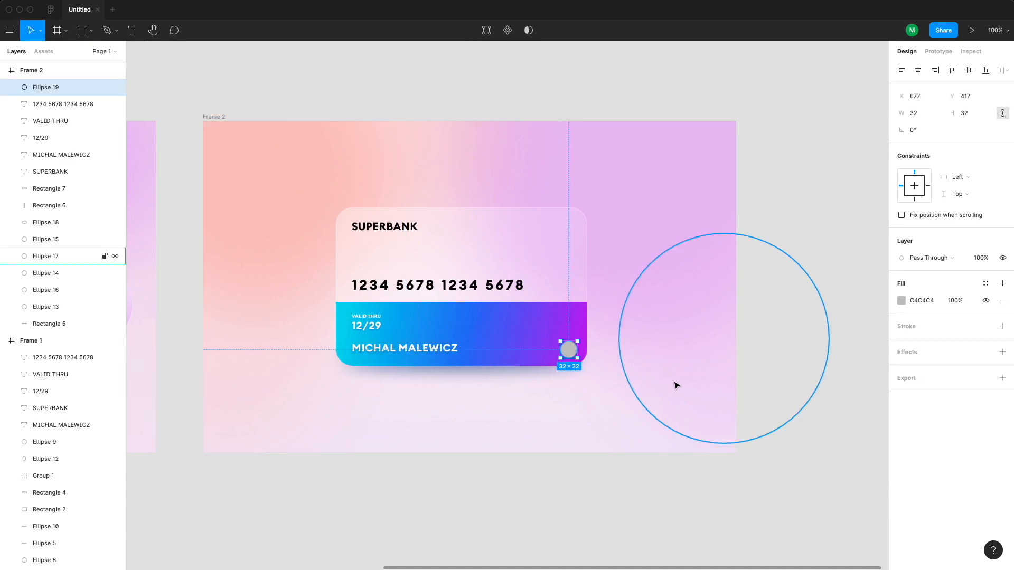
{"action": "left_click_drag", "start_coordinate": [573, 341], "coordinate": [566, 348]}
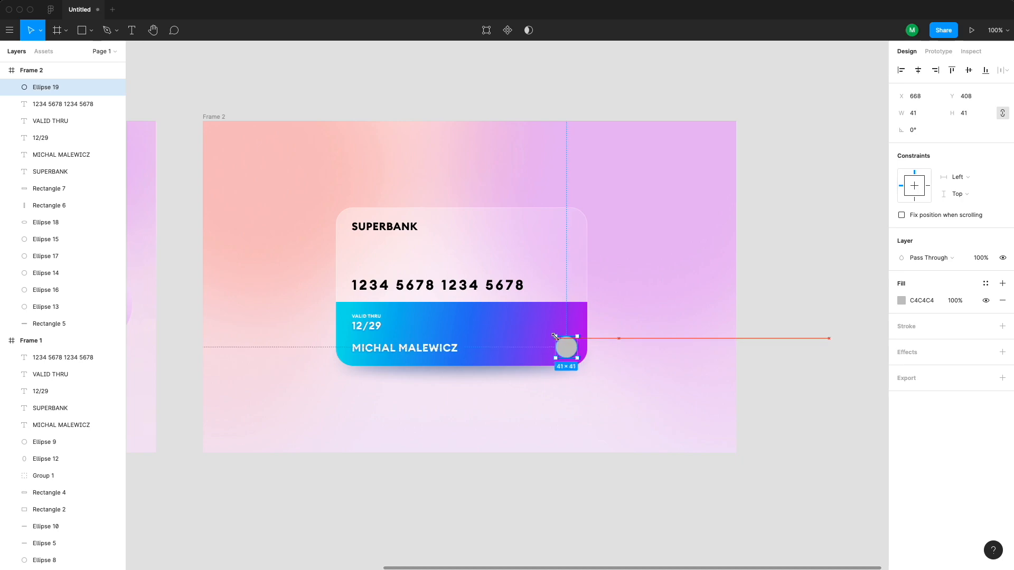
{"action": "left_click_drag", "start_coordinate": [565, 339], "coordinate": [564, 339]}
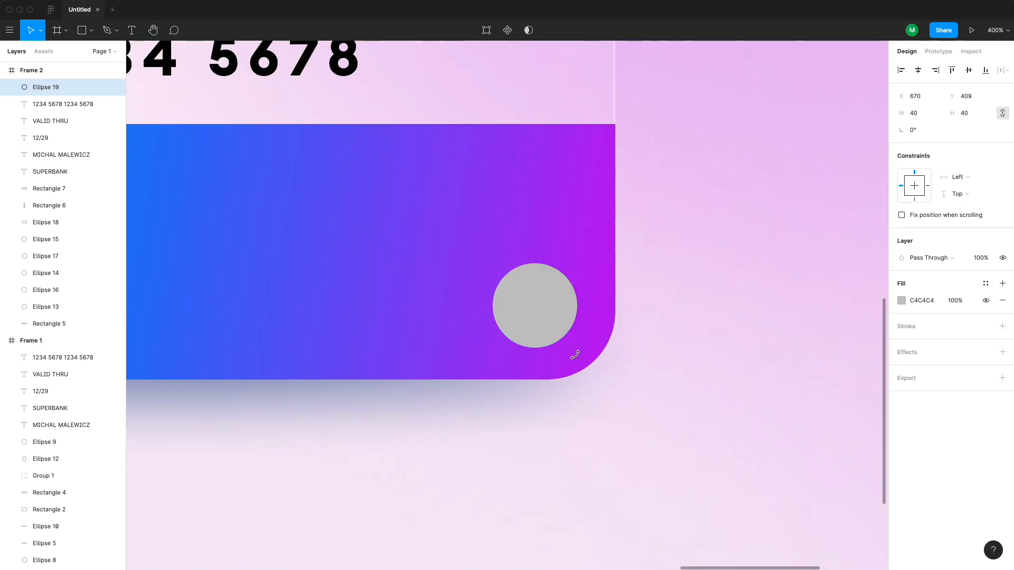
{"action": "left_click_drag", "start_coordinate": [533, 305], "coordinate": [543, 310]}
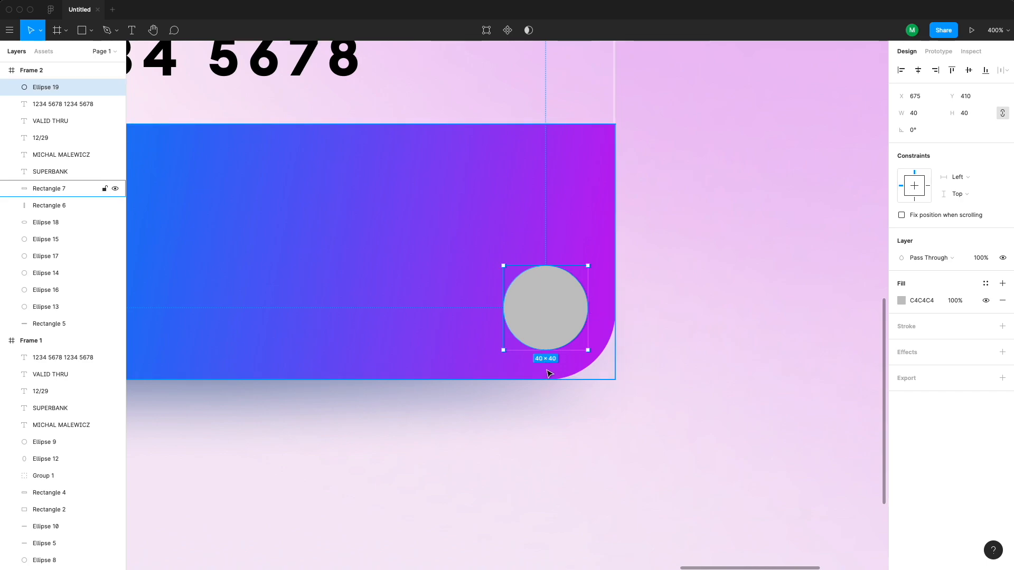
Add a second small circle beside it at the band's lower right
{"action": "left_click_drag", "start_coordinate": [545, 309], "coordinate": [524, 308]}
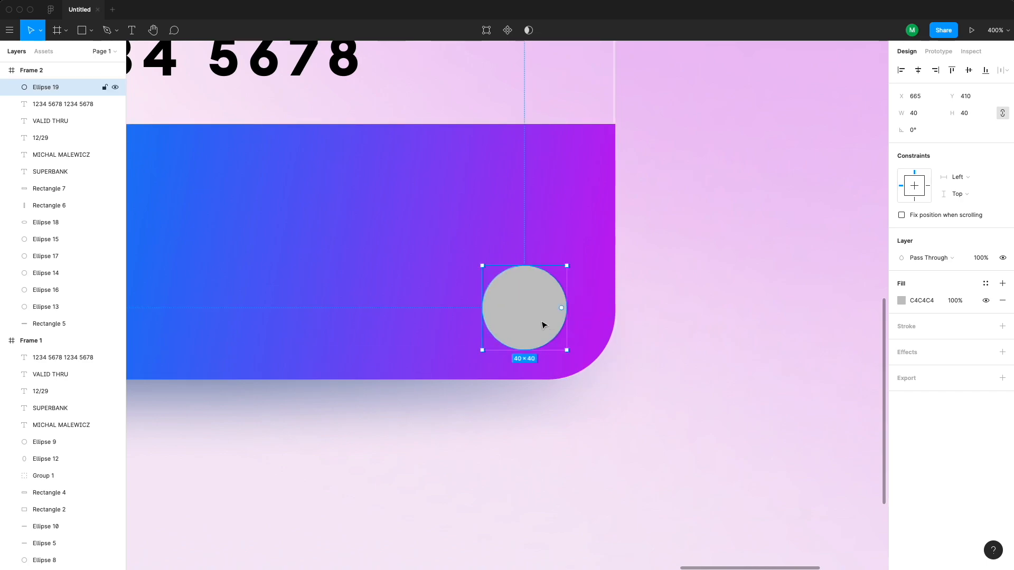
{"action": "left_click_drag", "start_coordinate": [525, 307], "coordinate": [542, 311]}
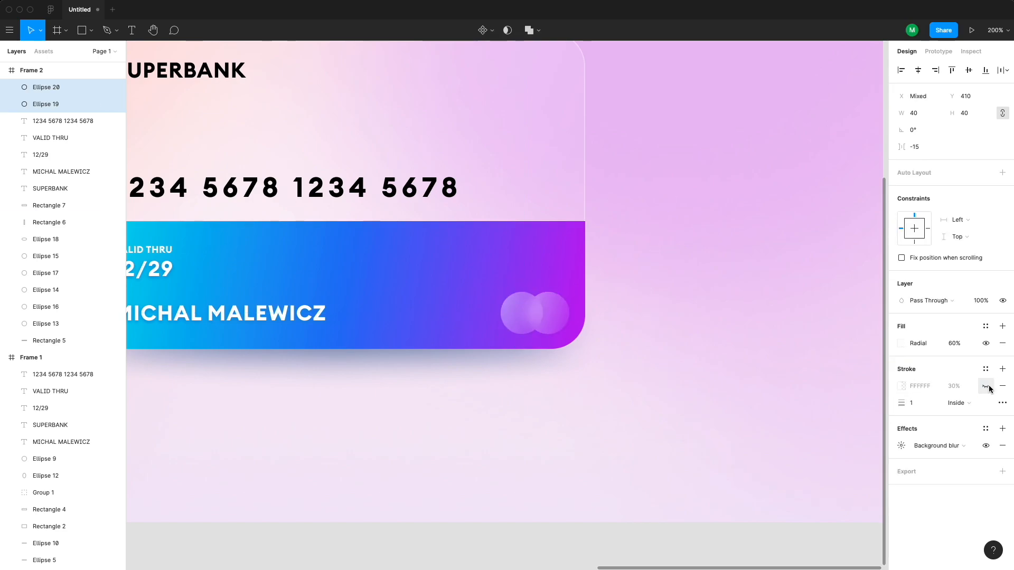
Overlap the two frosted circles to form the logo at the card's lower right
{"action": "left_click", "coordinate": [520, 314]}
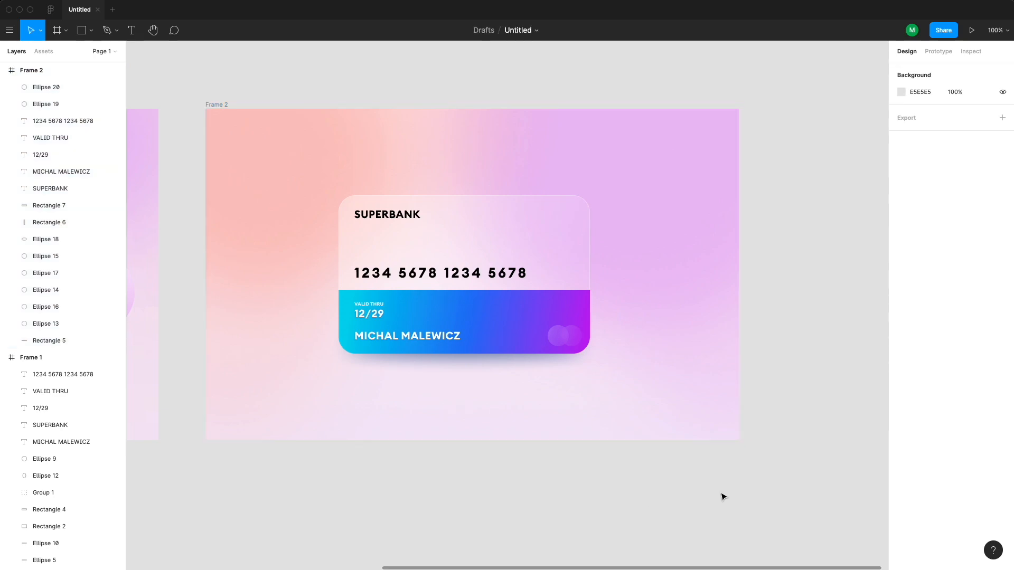
Tint the SUPERBANK title a light muted pink-purple in the colour picker
{"action": "left_click", "coordinate": [386, 215]}
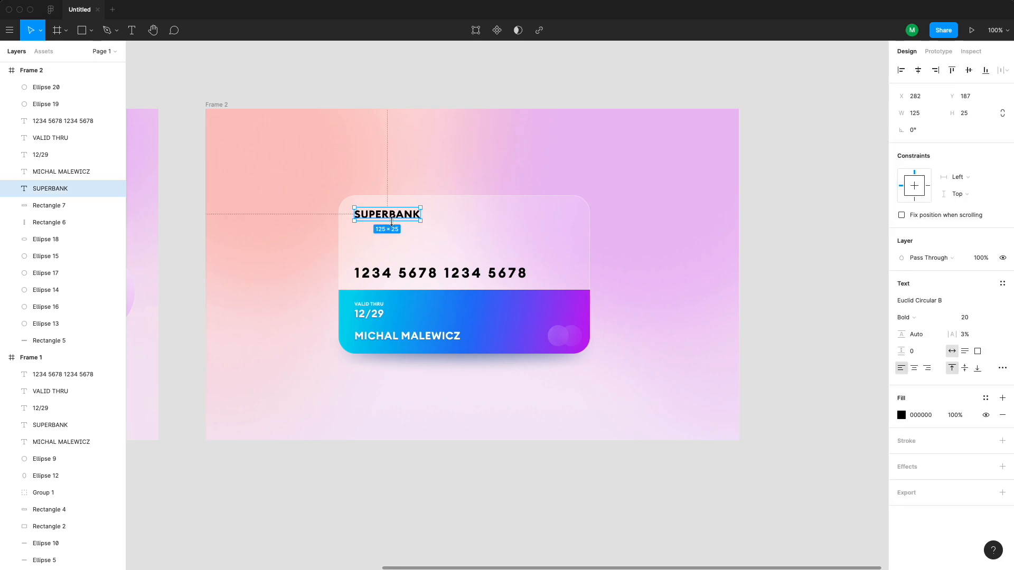
{"action": "mouse_move", "coordinate": [854, 399]}
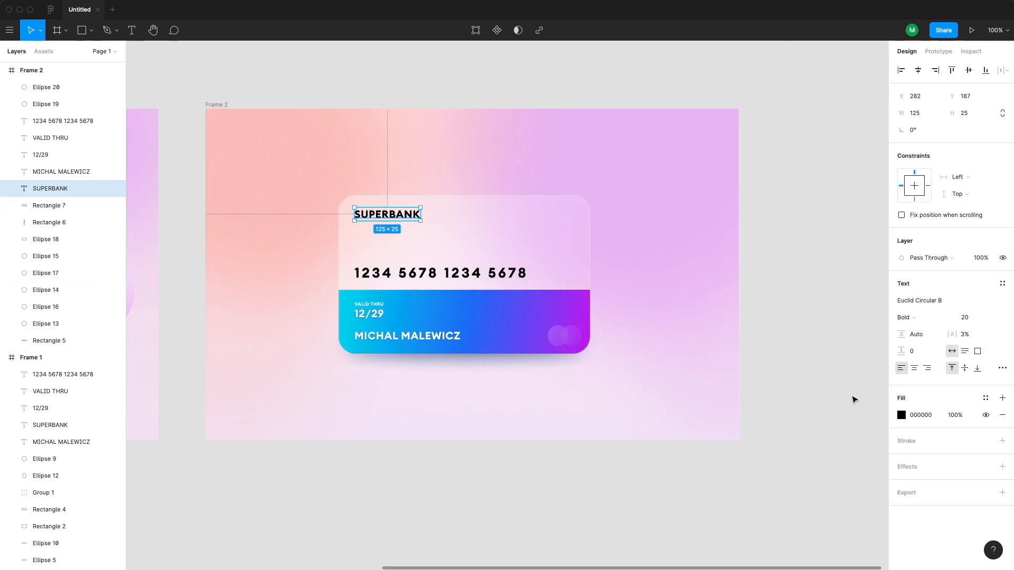
{"action": "left_click", "coordinate": [900, 415]}
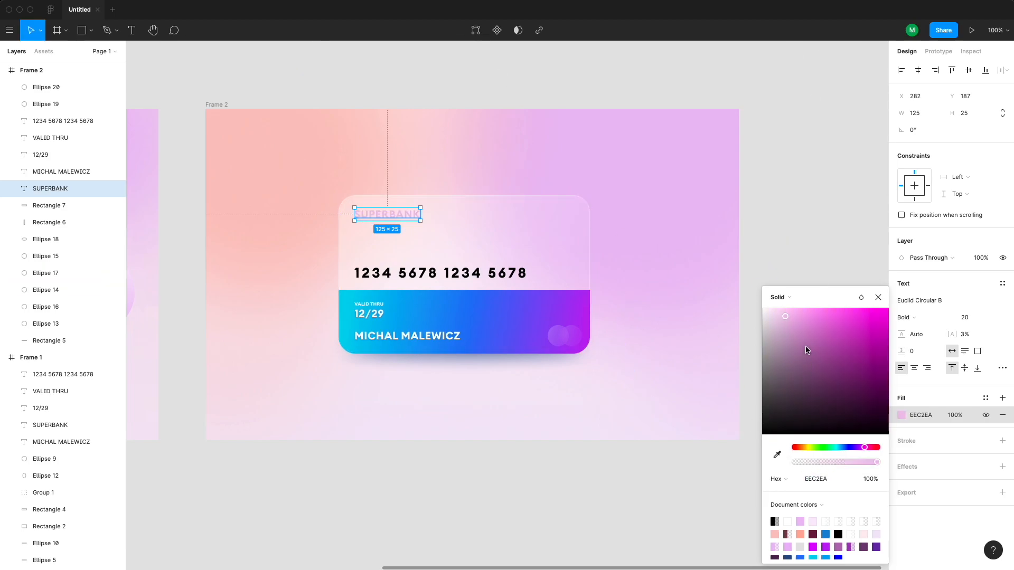
{"action": "left_click_drag", "start_coordinate": [785, 316], "coordinate": [796, 334]}
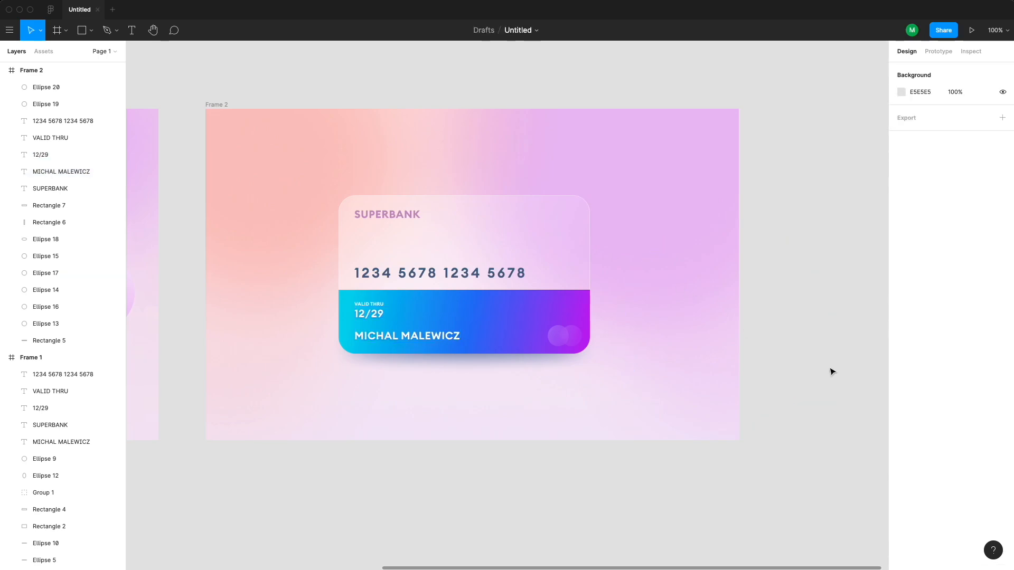
Draw a 138×138 circle above the card's top right and give it a pink linear gradient fill
{"action": "left_click_drag", "start_coordinate": [672, 199], "coordinate": [734, 264]}
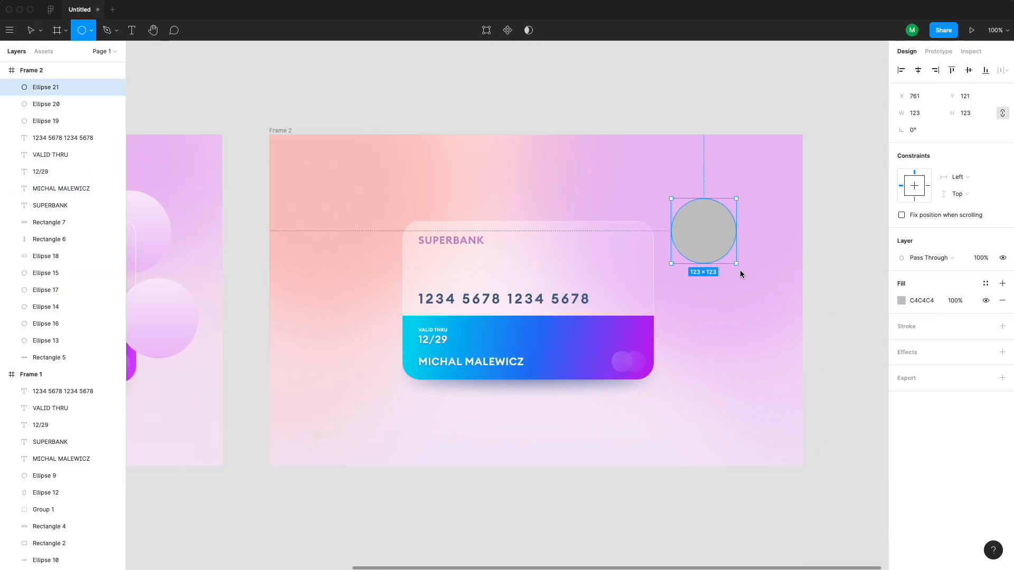
{"action": "left_click_drag", "start_coordinate": [735, 272], "coordinate": [744, 271]}
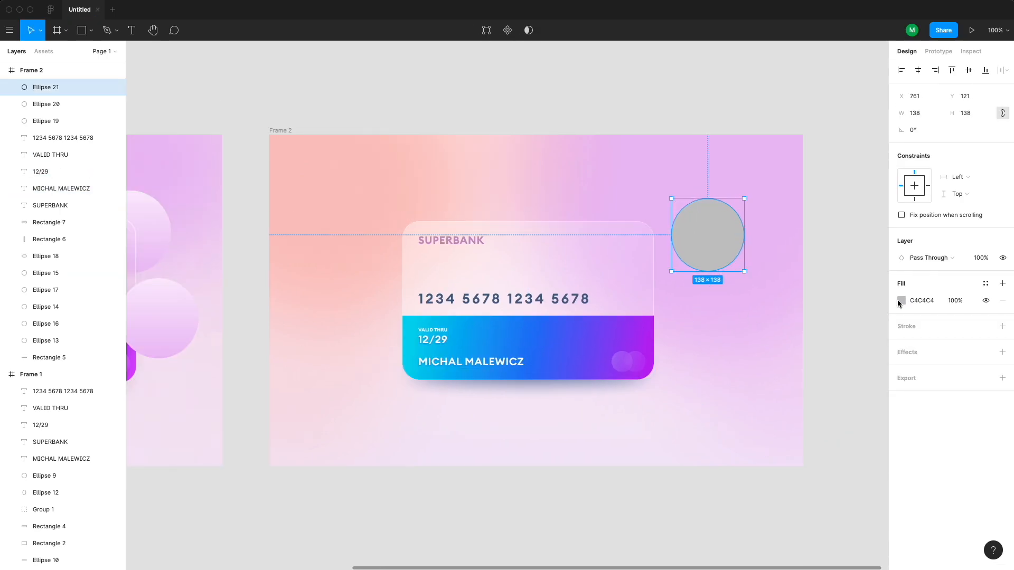
{"action": "left_click", "coordinate": [900, 300]}
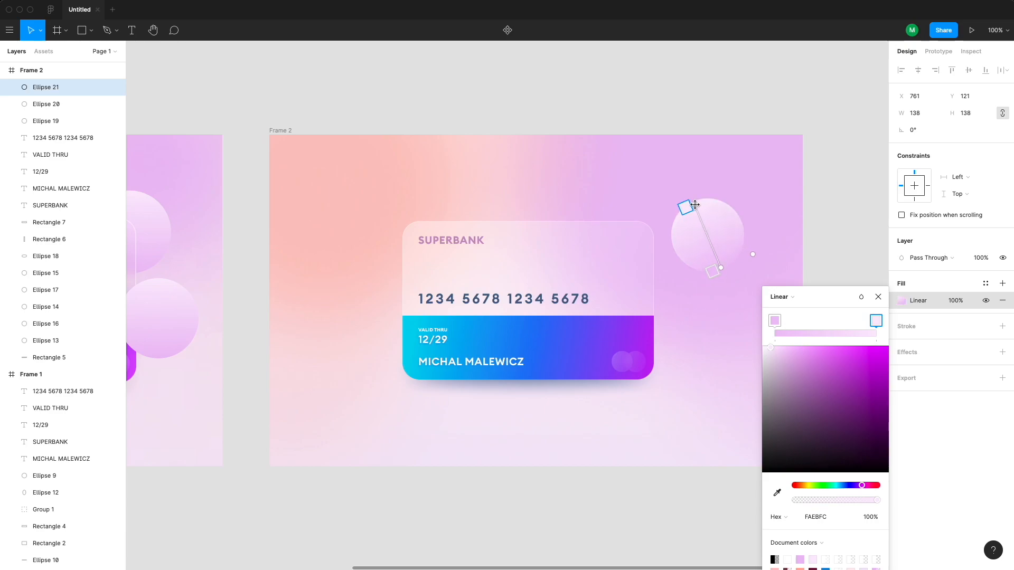
{"action": "mouse_move", "coordinate": [831, 147]}
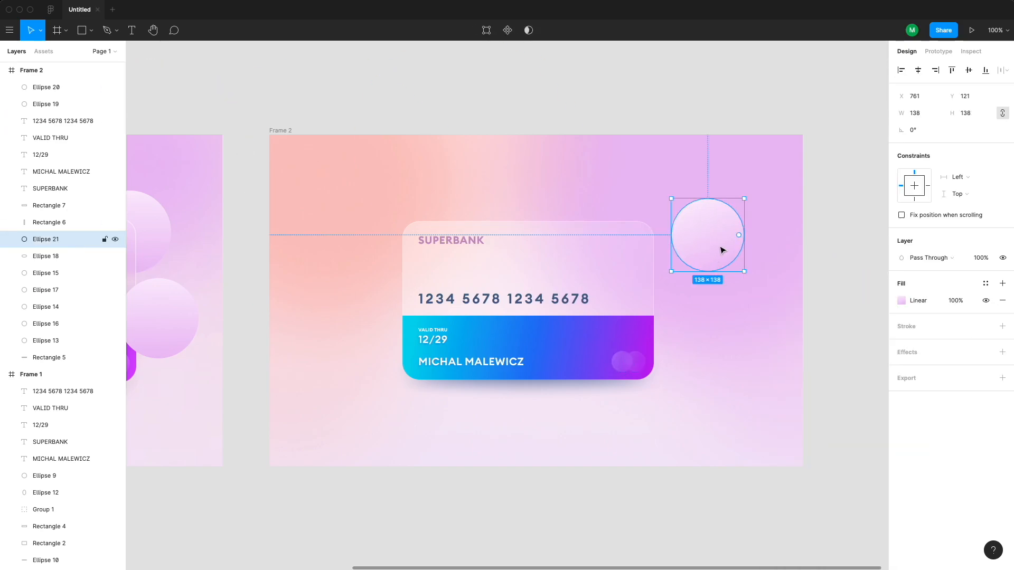
Place the sphere over the card's top-right corner and refine its gradient colours
{"action": "left_click_drag", "start_coordinate": [722, 234], "coordinate": [658, 224]}
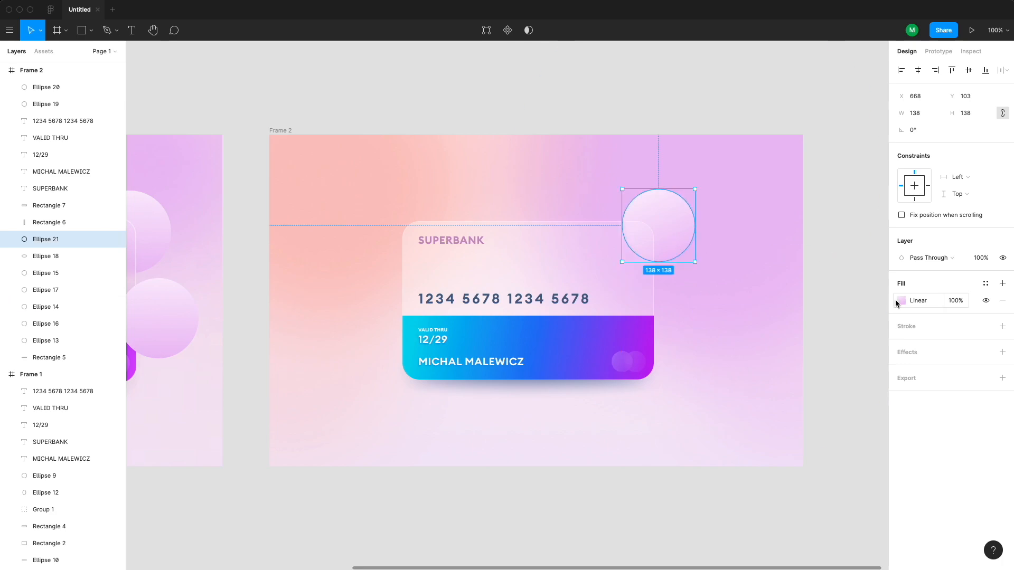
{"action": "left_click", "coordinate": [899, 300]}
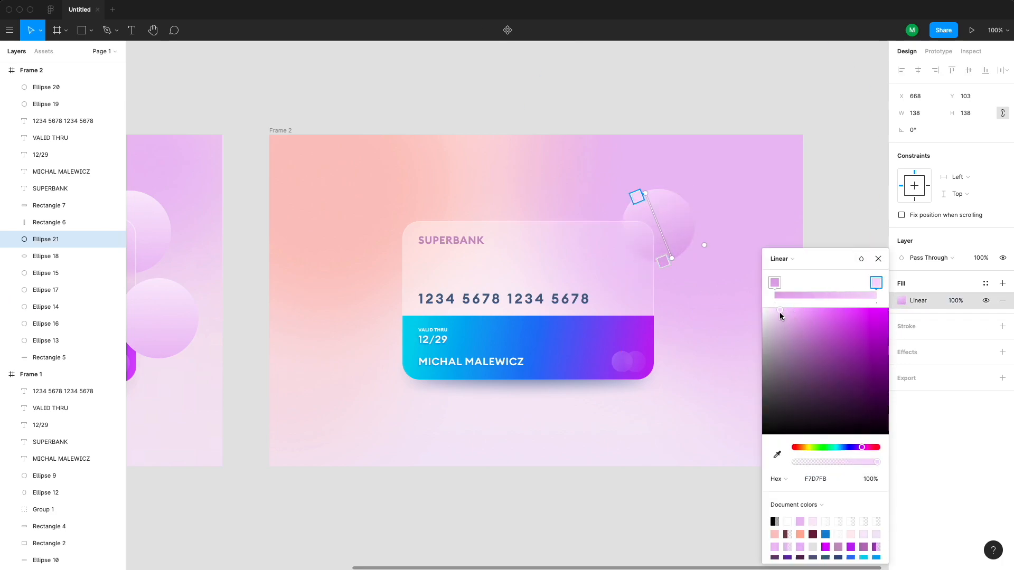
{"action": "left_click", "coordinate": [675, 211]}
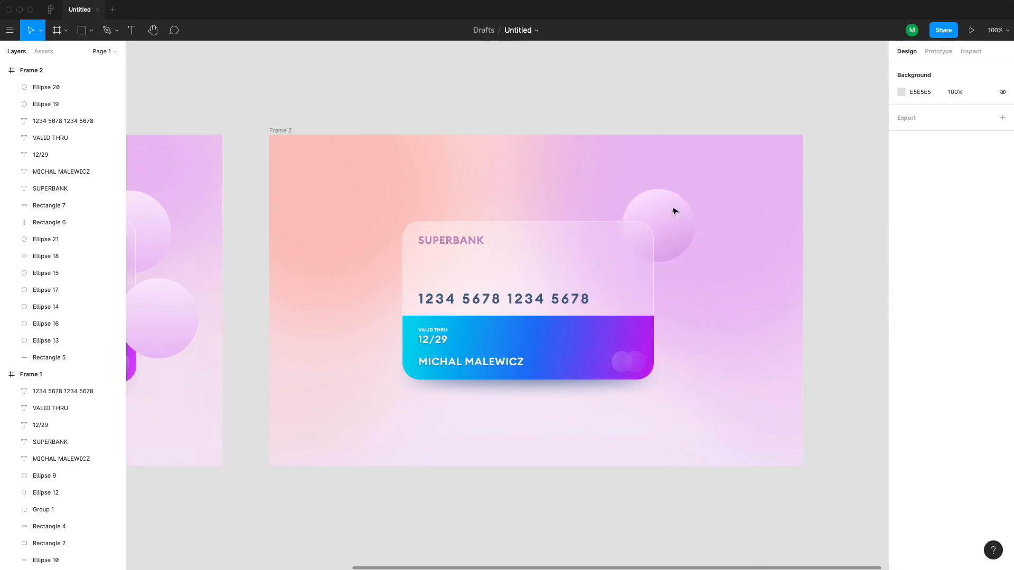
{"action": "left_click", "coordinate": [658, 225]}
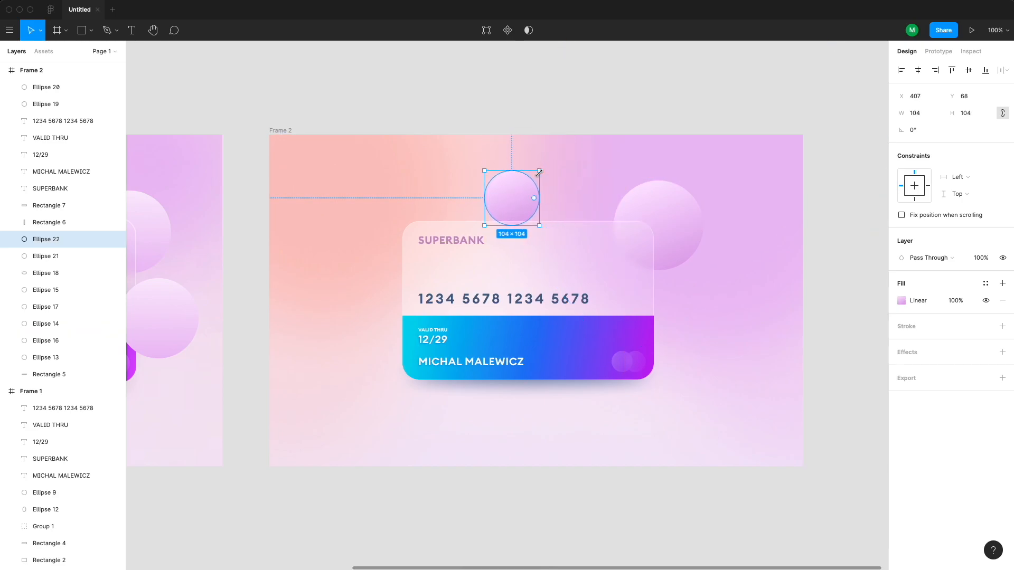
Position sphere copies above the card's top edge and over its right edge
{"action": "left_click_drag", "start_coordinate": [511, 198], "coordinate": [515, 220]}
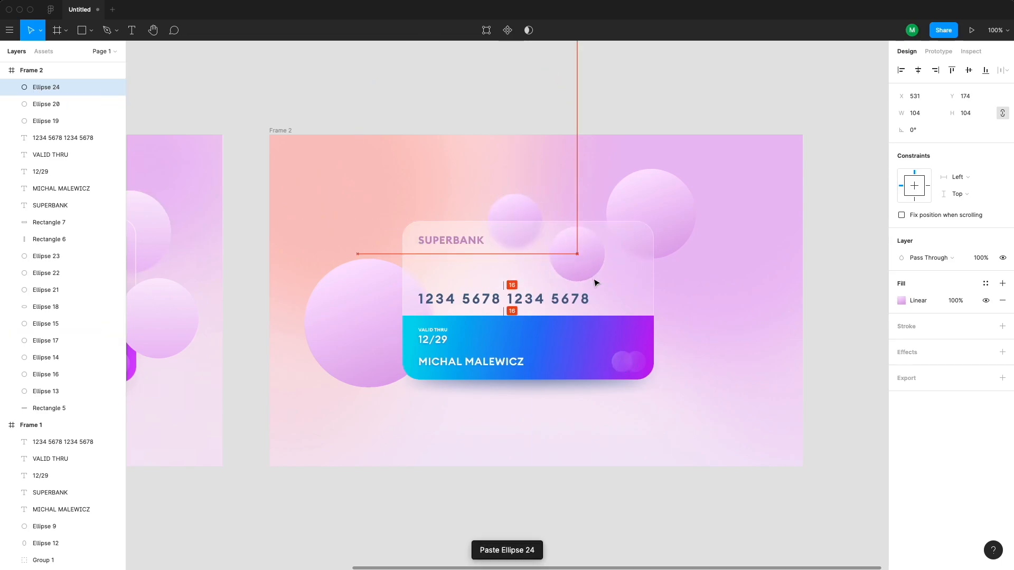
{"action": "left_click_drag", "start_coordinate": [576, 252], "coordinate": [696, 323]}
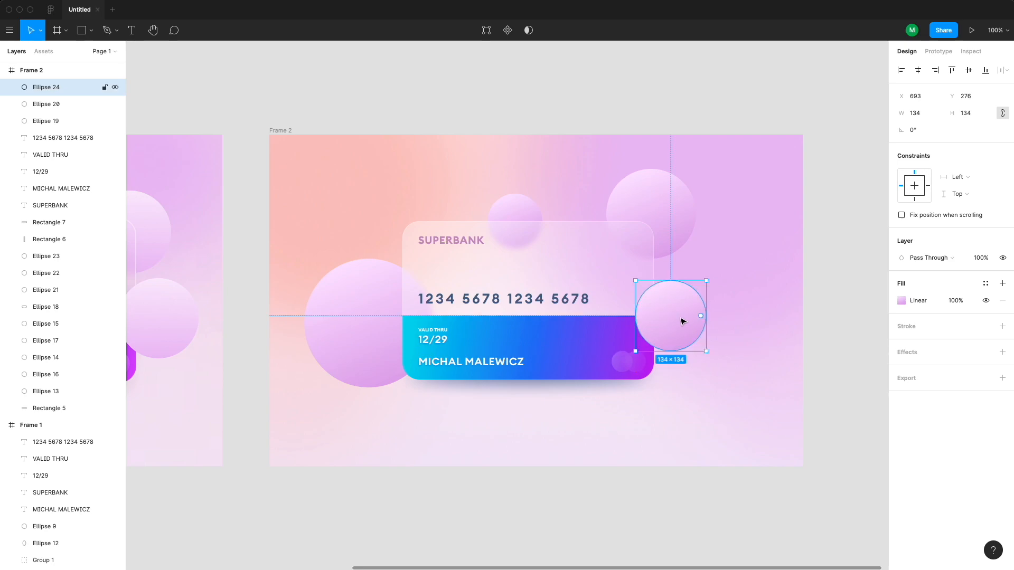
{"action": "mouse_move", "coordinate": [664, 327]}
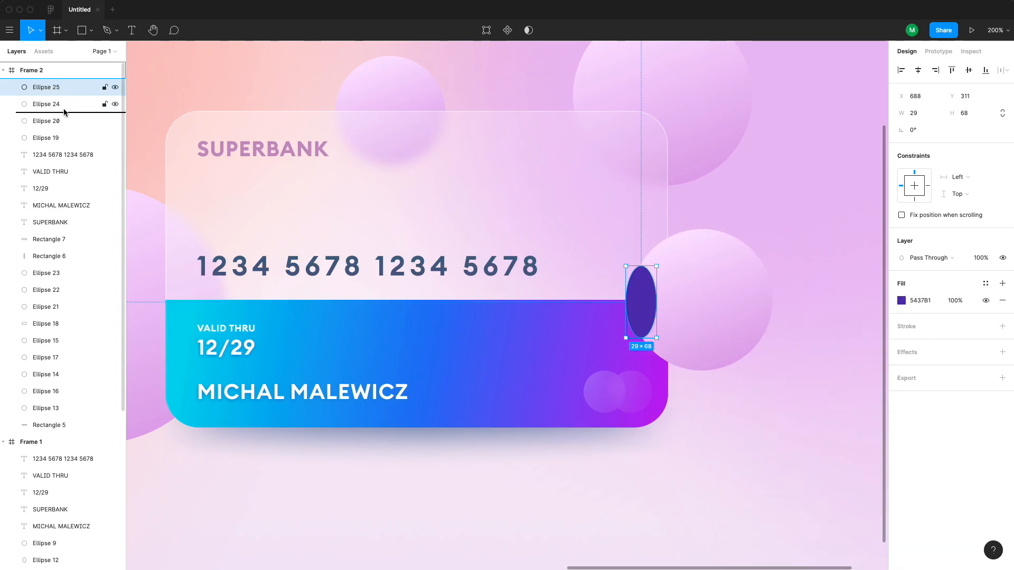
Move the dark #543781 oval's layer beneath the right-hand sphere
{"action": "left_click", "coordinate": [1003, 351]}
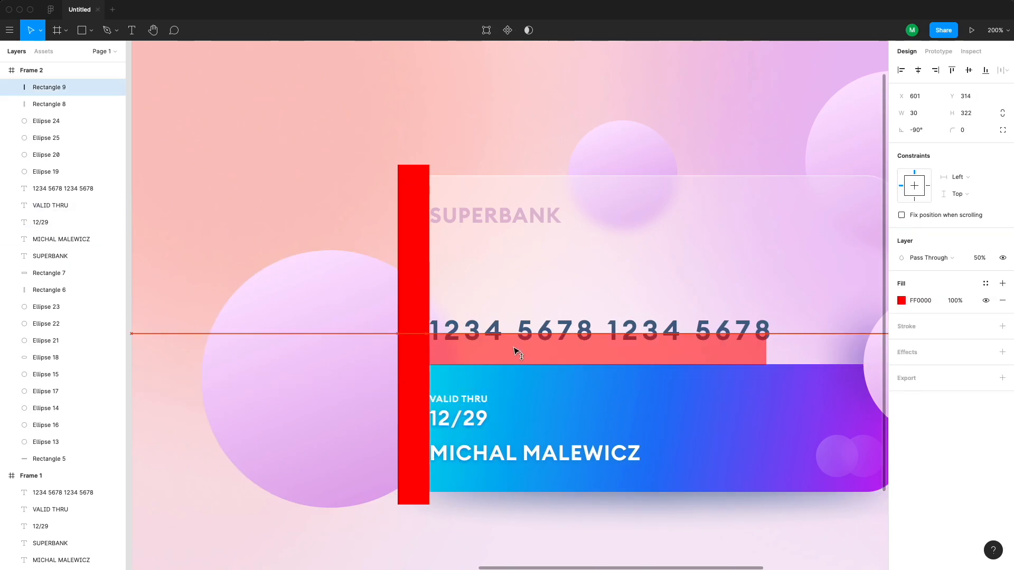
Delete the red helper rectangles used for alignment
{"action": "key", "text": "Delete"}
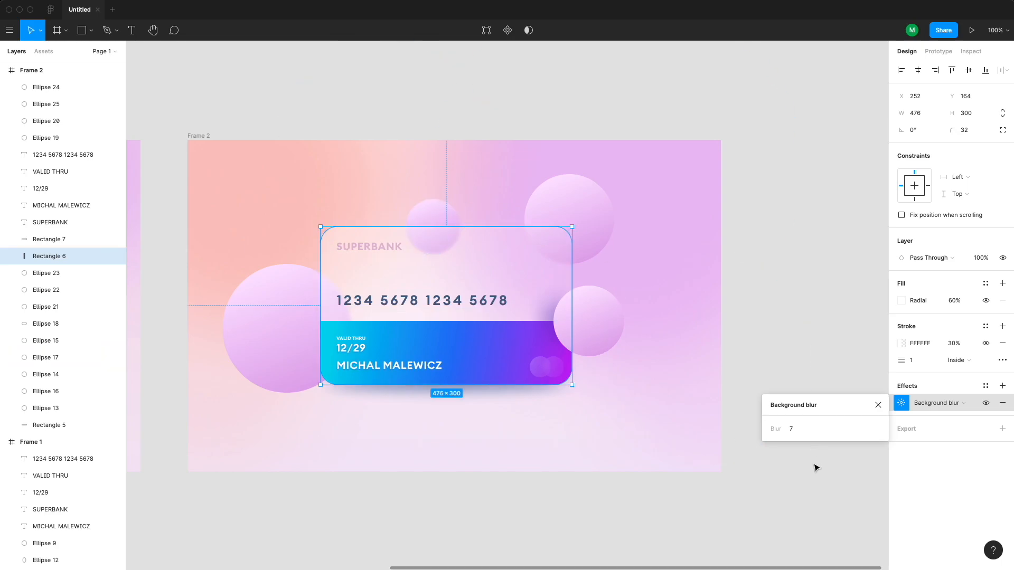
Raise Rectangle 6's background blur amount to 32
{"action": "left_click", "coordinate": [791, 429]}
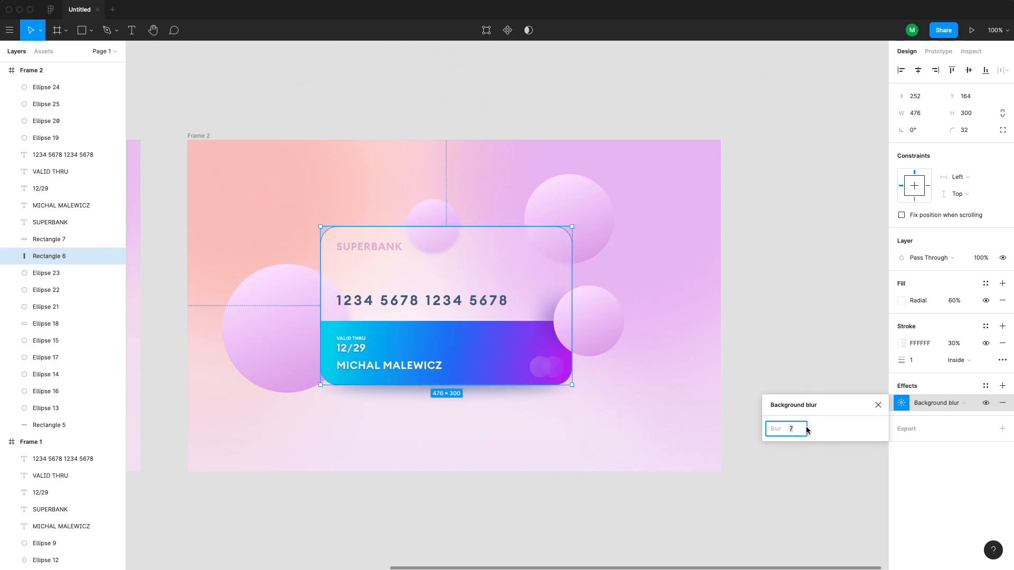
{"action": "type", "text": "32"}
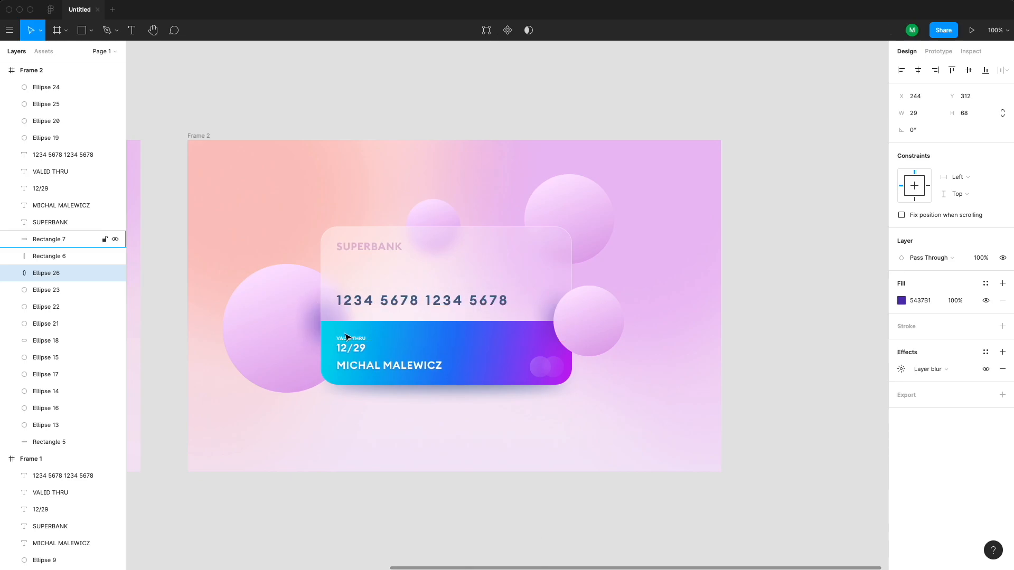
Select the dark purple Ellipse 26 shadow to duplicate it under the spheres
{"action": "left_click", "coordinate": [322, 323]}
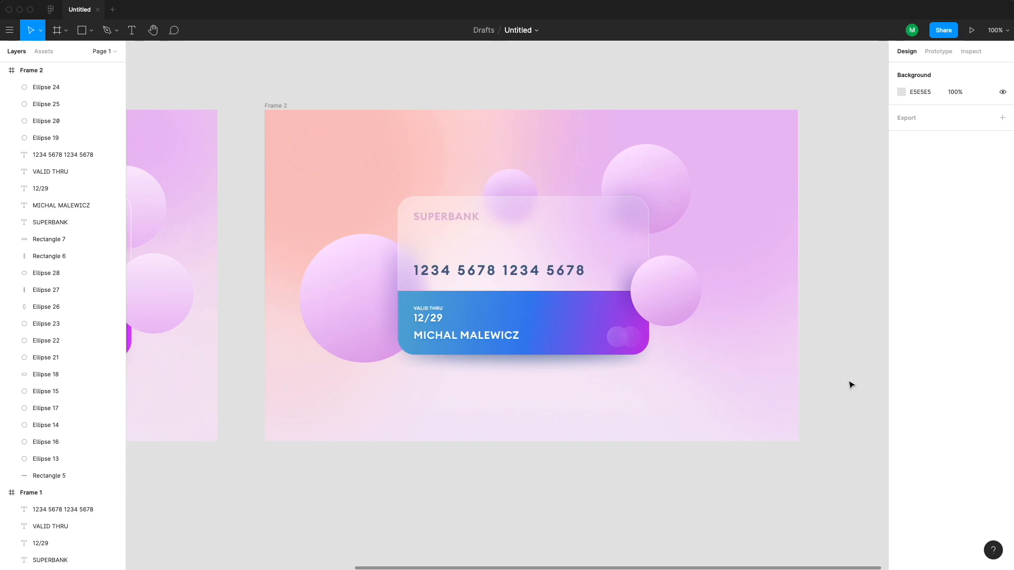
{"action": "mouse_move", "coordinate": [828, 399]}
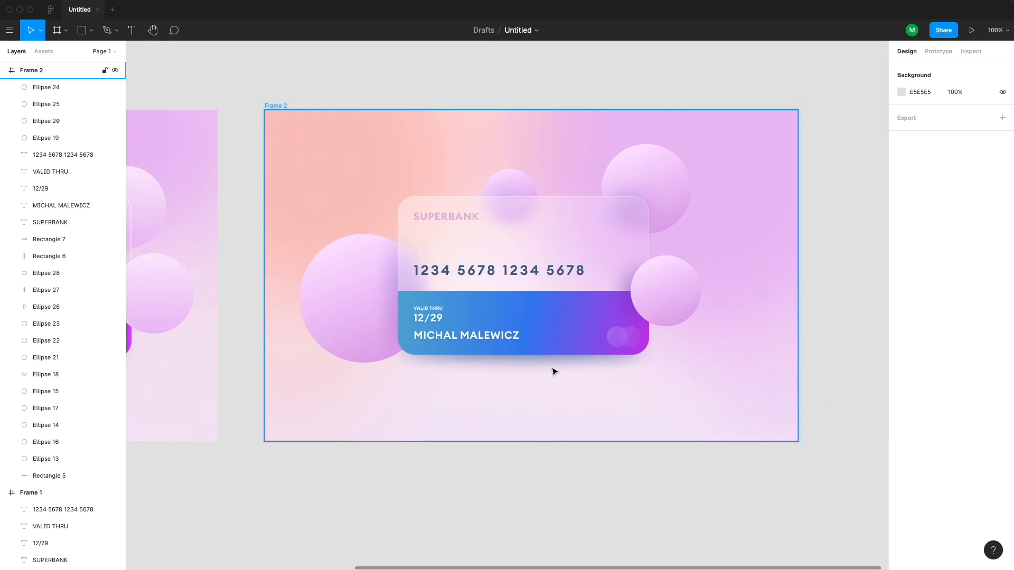
{"action": "mouse_move", "coordinate": [558, 376]}
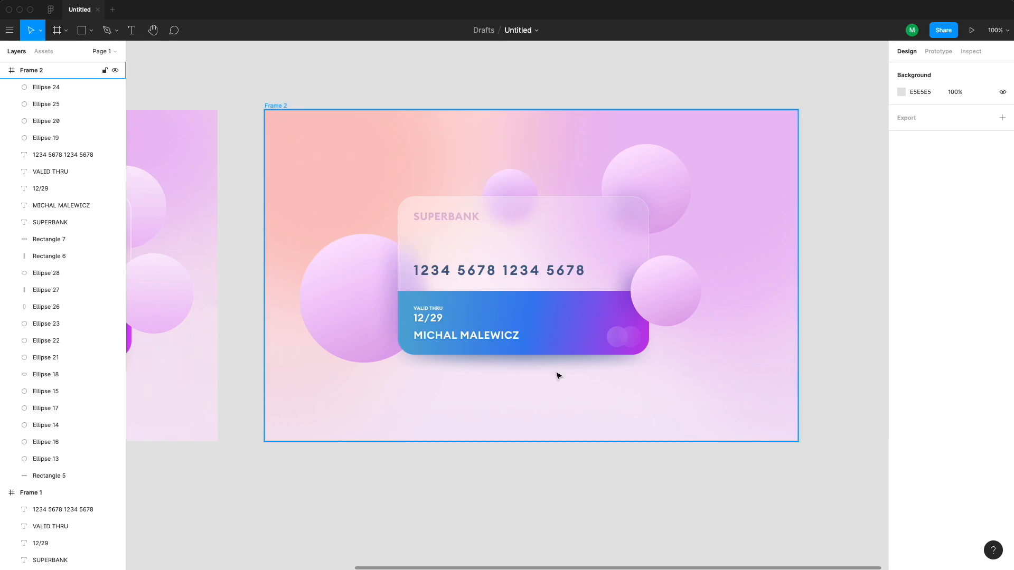